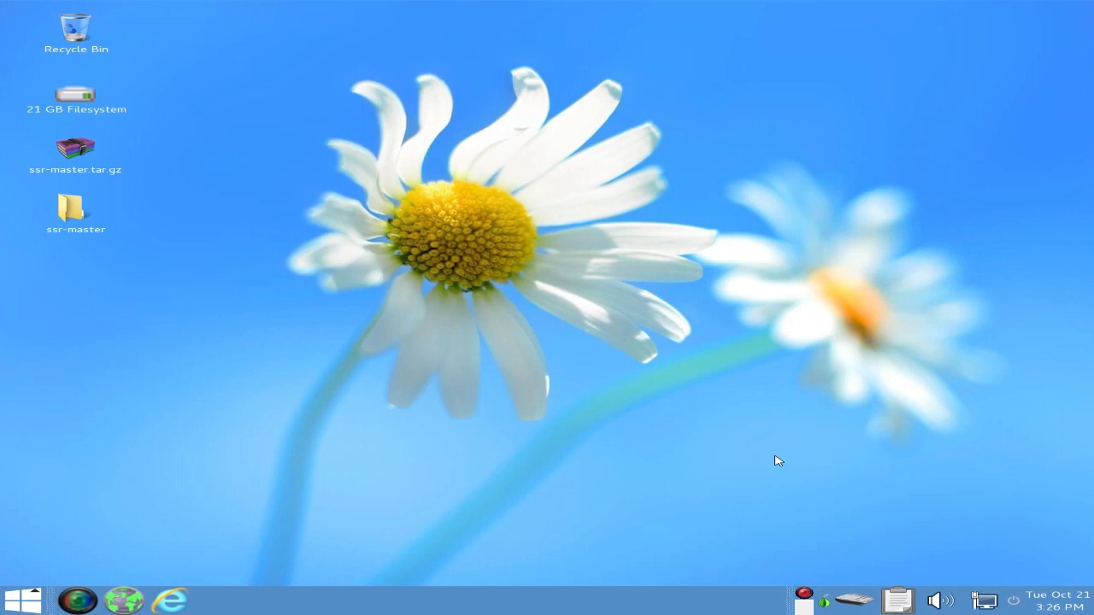
pyautogui.moveTo(421, 479)
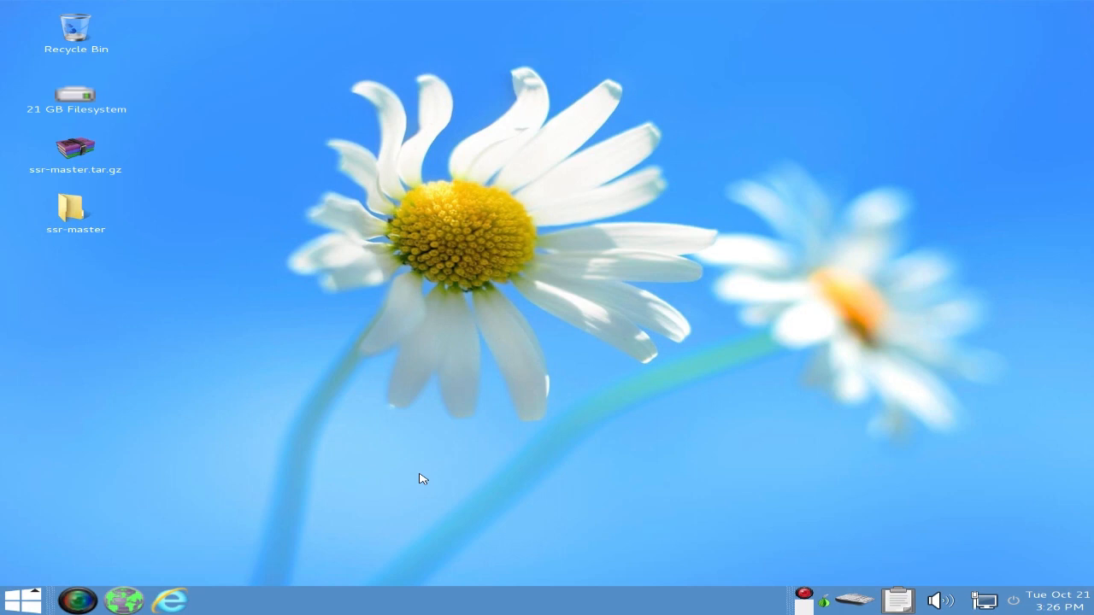
pyautogui.moveTo(620, 568)
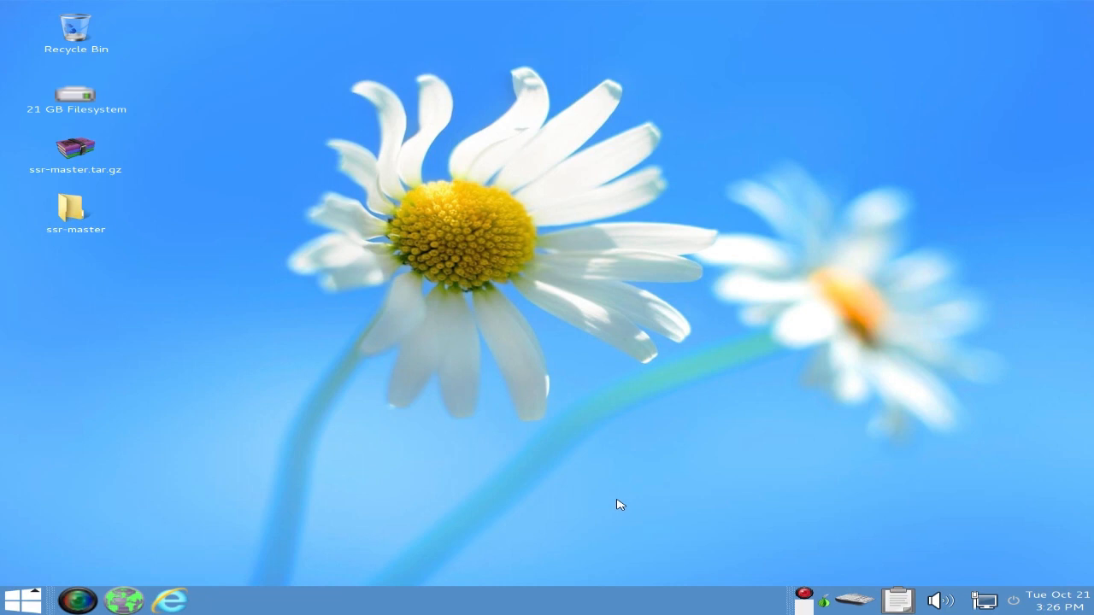
pyautogui.moveTo(625, 499)
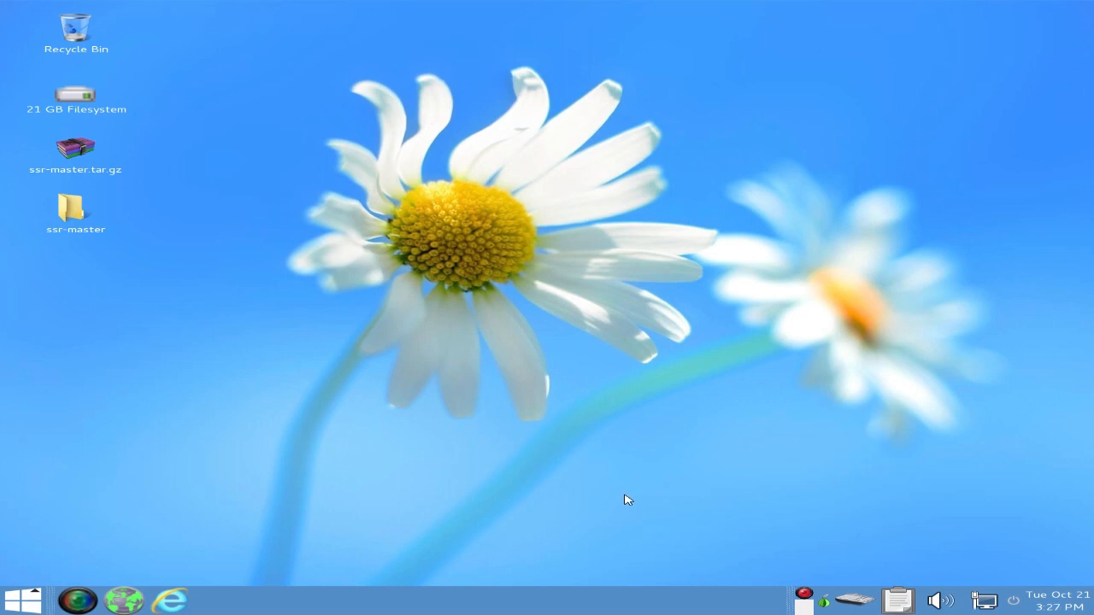
pyautogui.moveTo(631, 498)
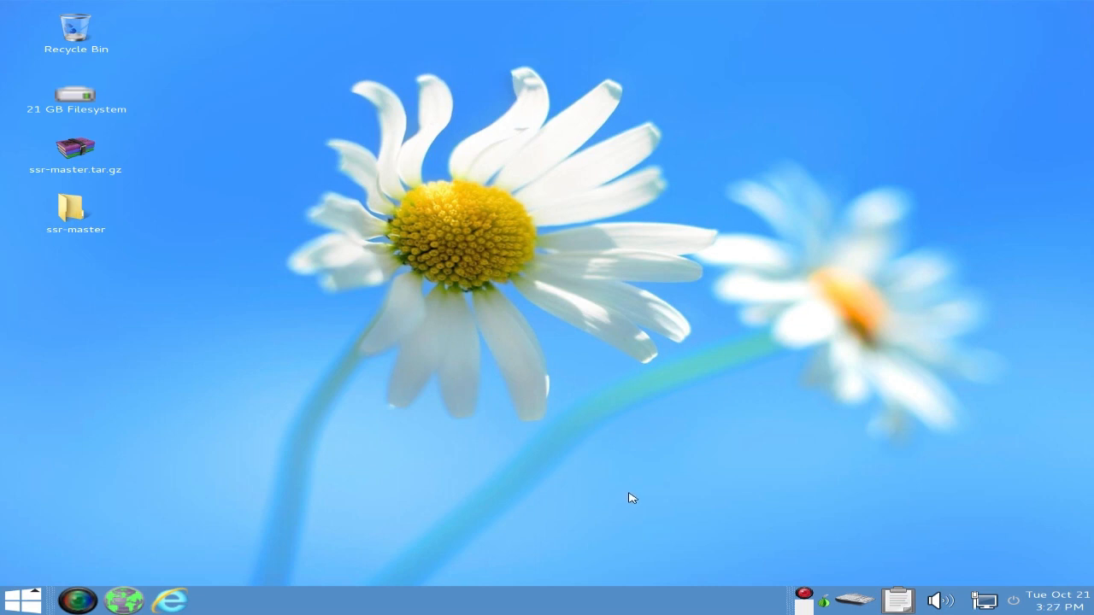
pyautogui.moveTo(634, 490)
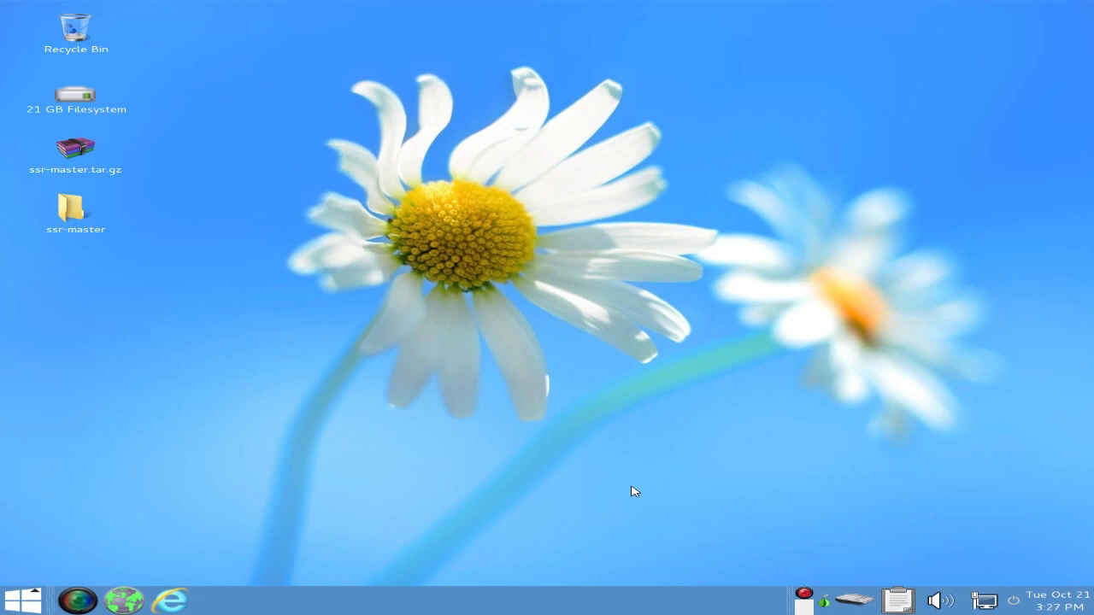
pyautogui.moveTo(636, 485)
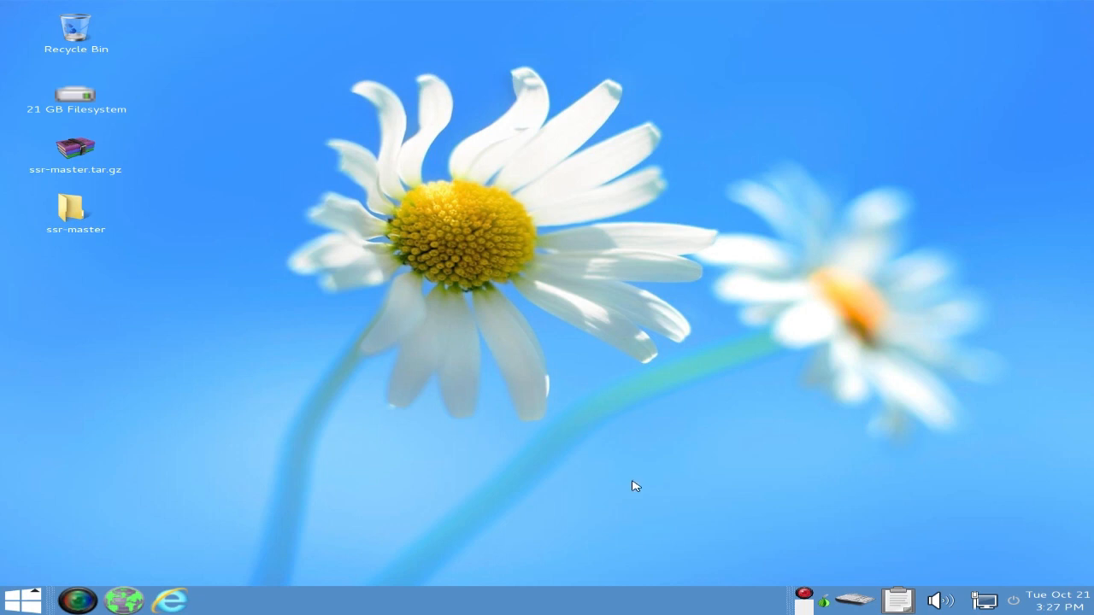
pyautogui.moveTo(668, 514)
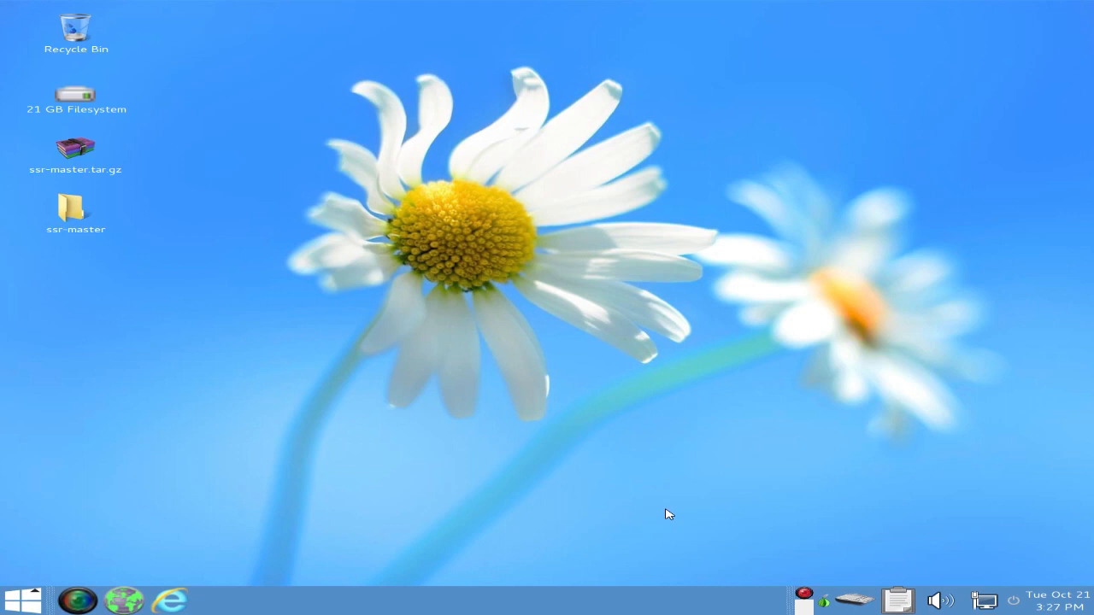
pyautogui.moveTo(292, 604)
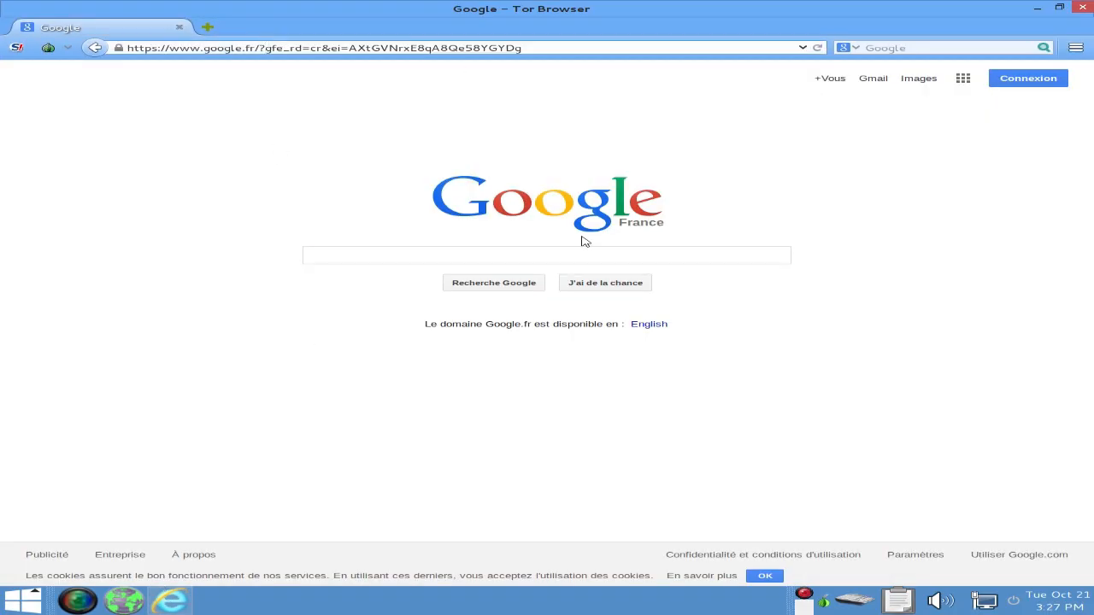
pyautogui.moveTo(624, 543)
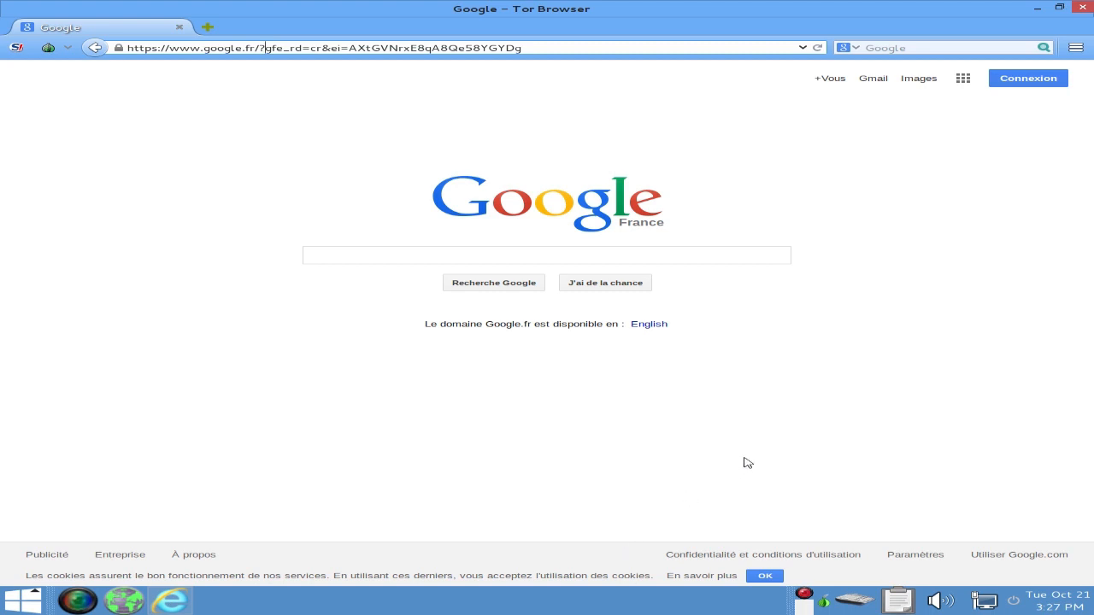
pyautogui.moveTo(742, 464)
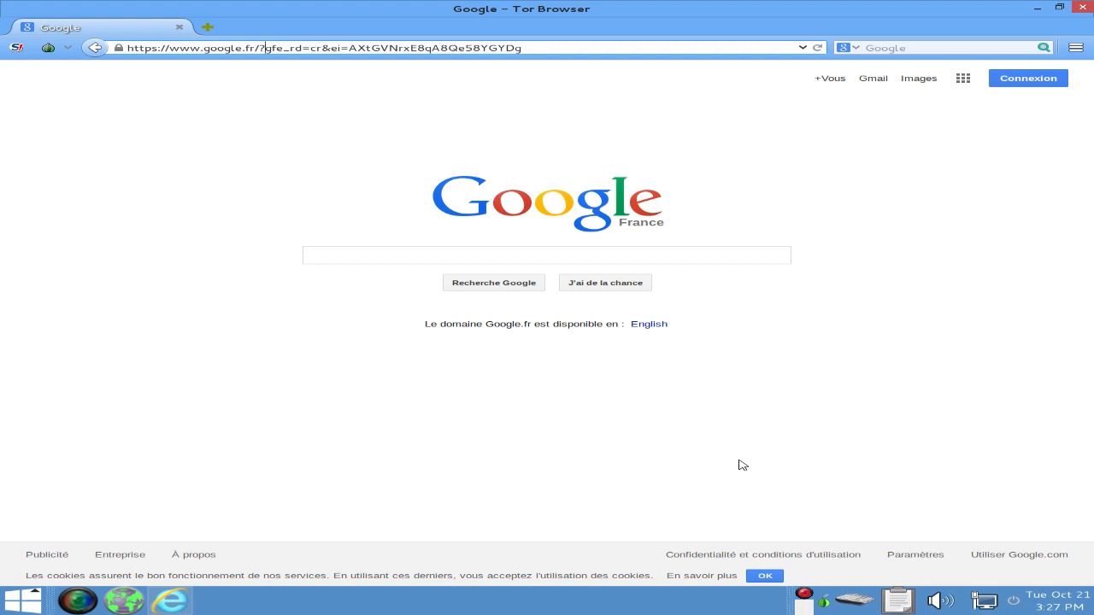
pyautogui.moveTo(737, 470)
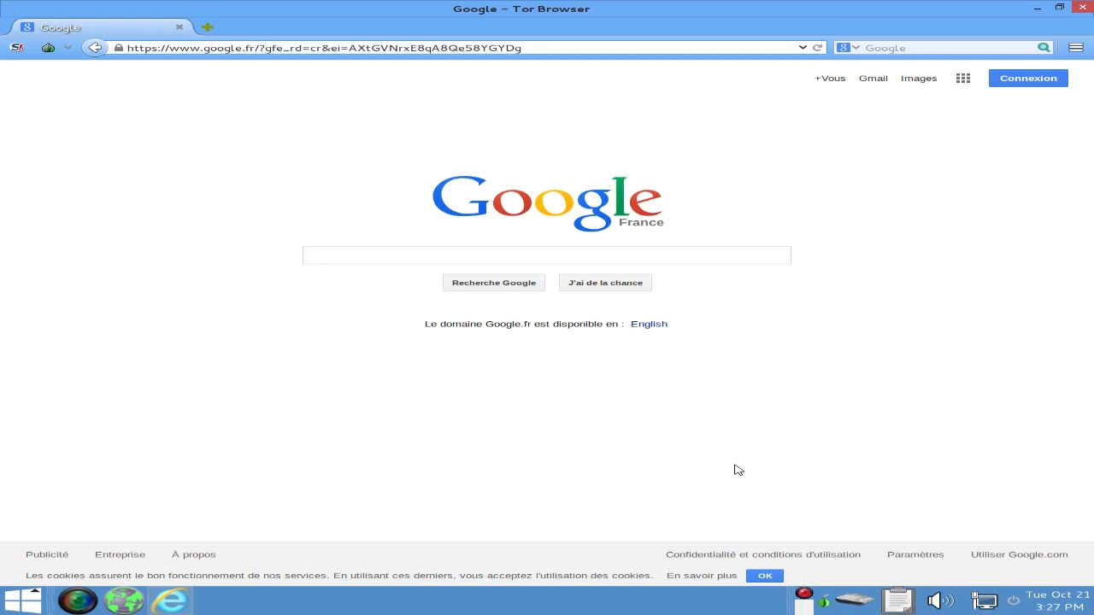
pyautogui.moveTo(183, 605)
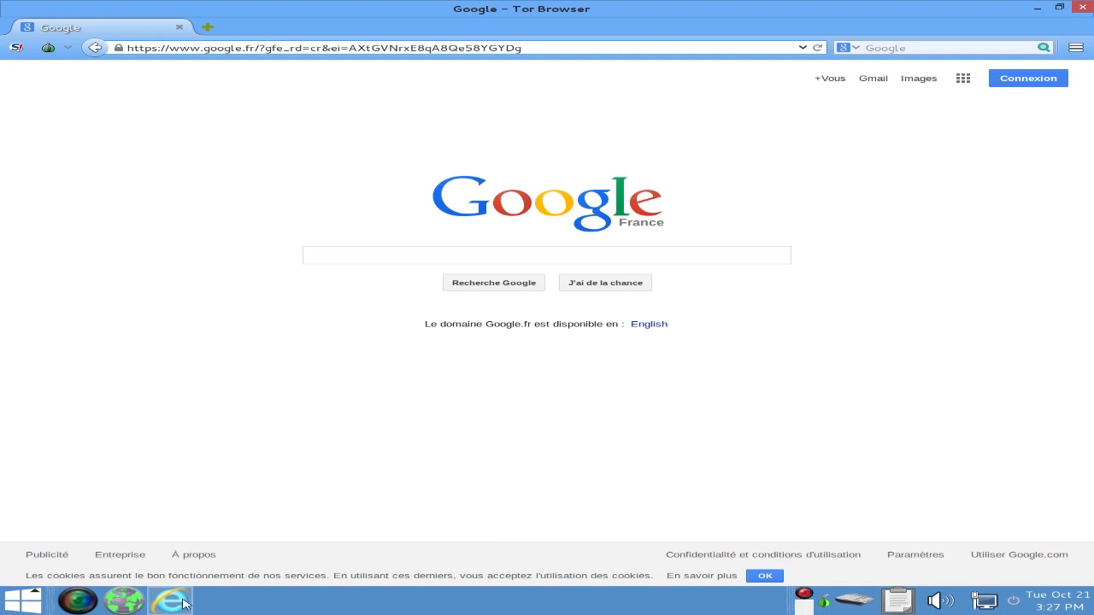
pyautogui.moveTo(70, 48)
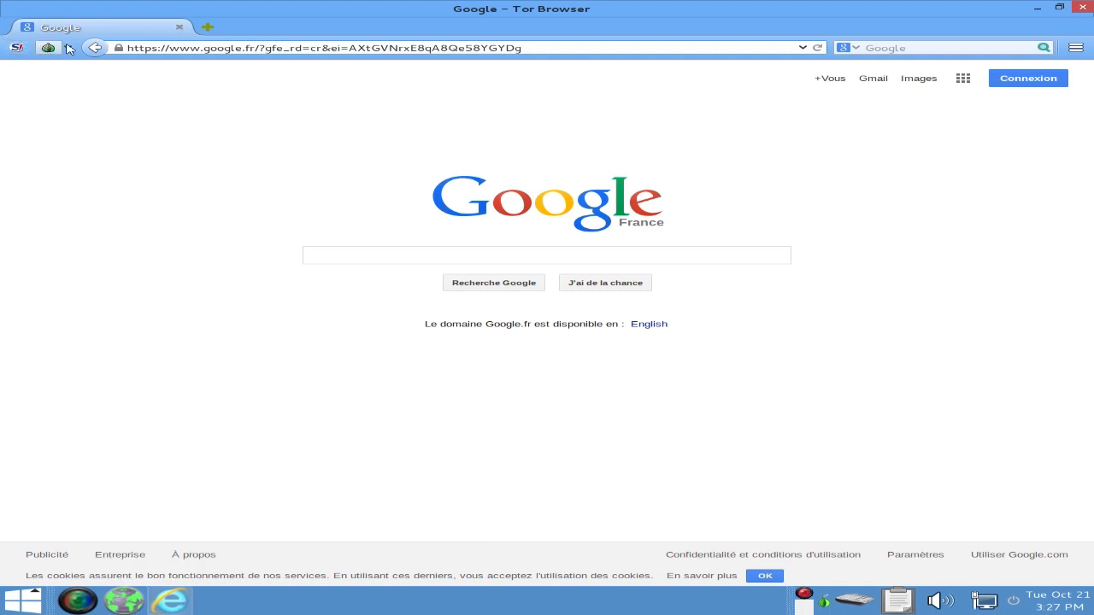
pyautogui.write('https://tails.boum.org/news/')
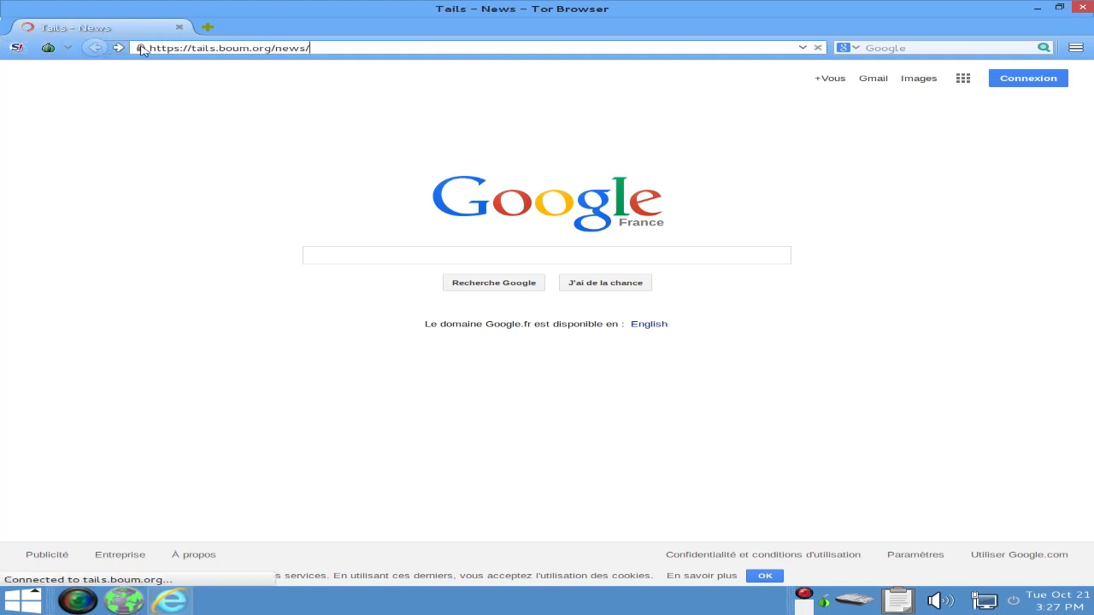
pyautogui.moveTo(120, 49)
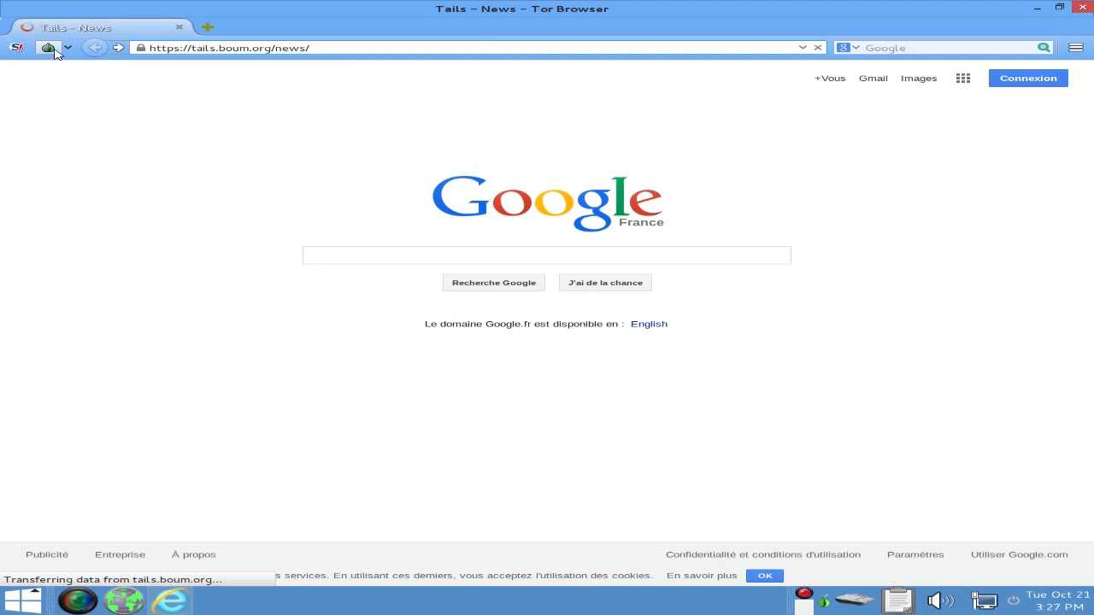
pyautogui.click(50, 48)
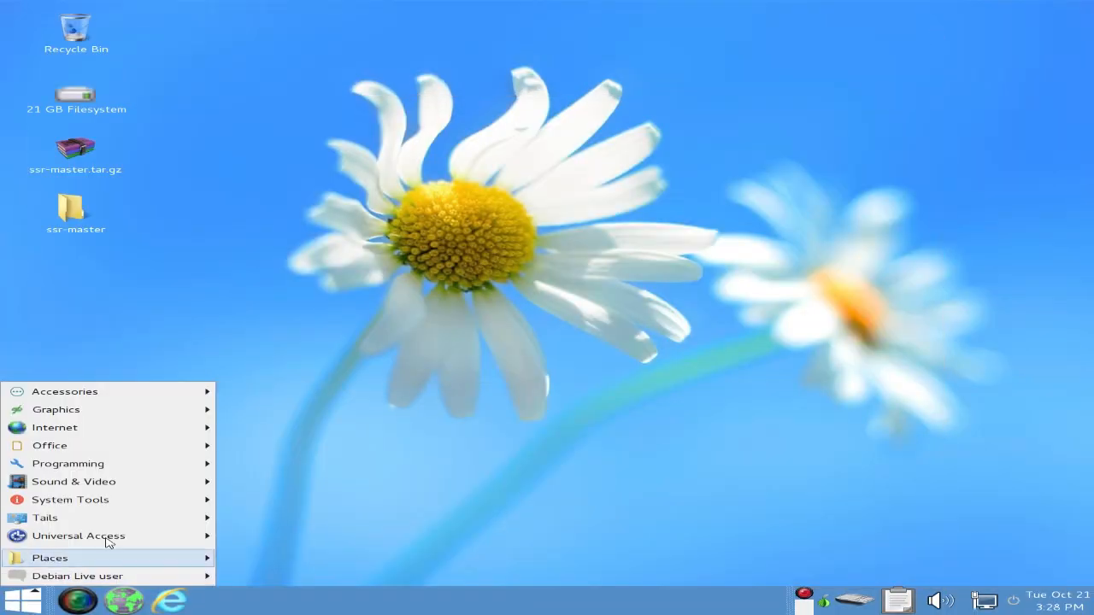
pyautogui.moveTo(44, 516)
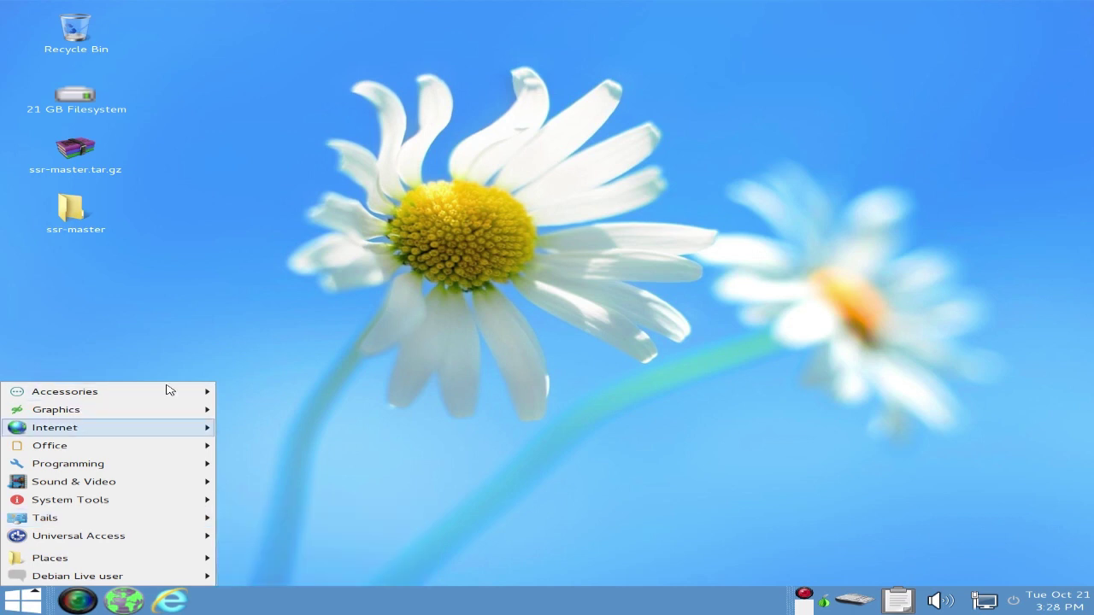
pyautogui.moveTo(523, 365)
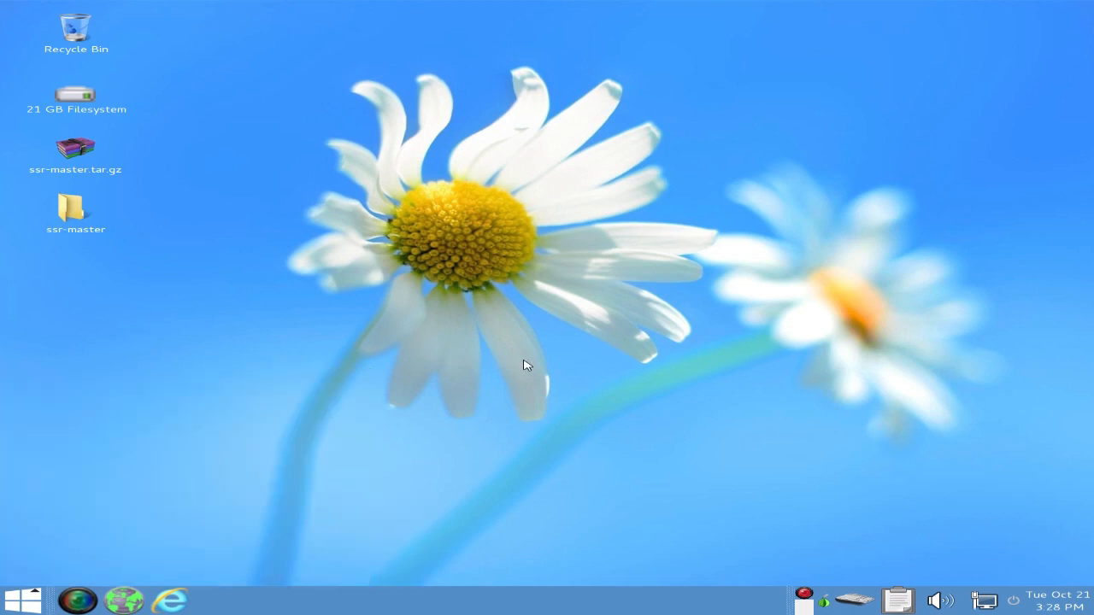
pyautogui.moveTo(448, 358)
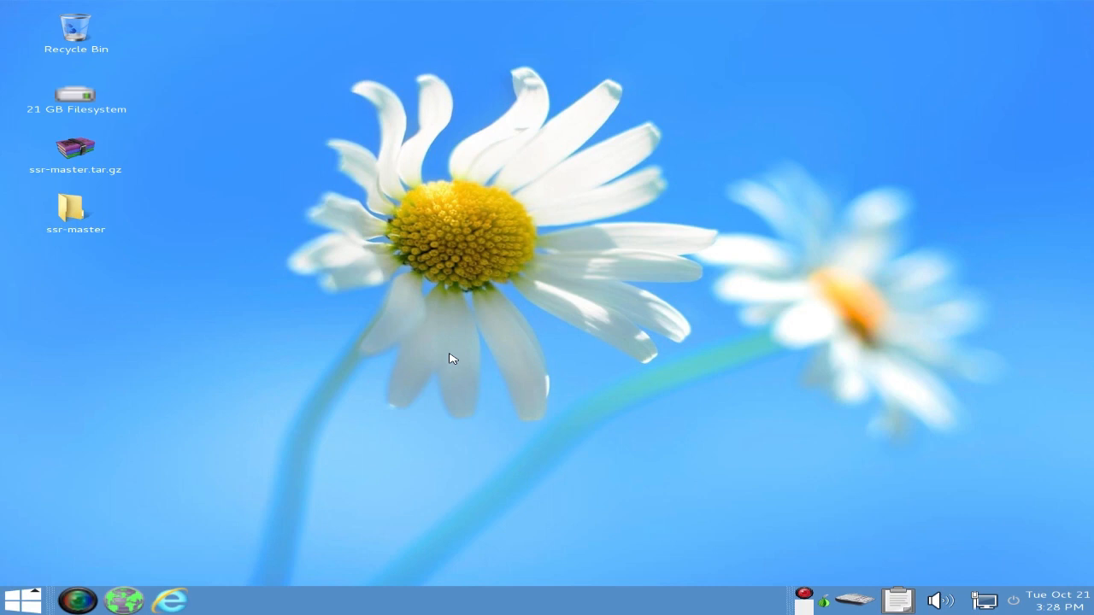
pyautogui.moveTo(587, 550)
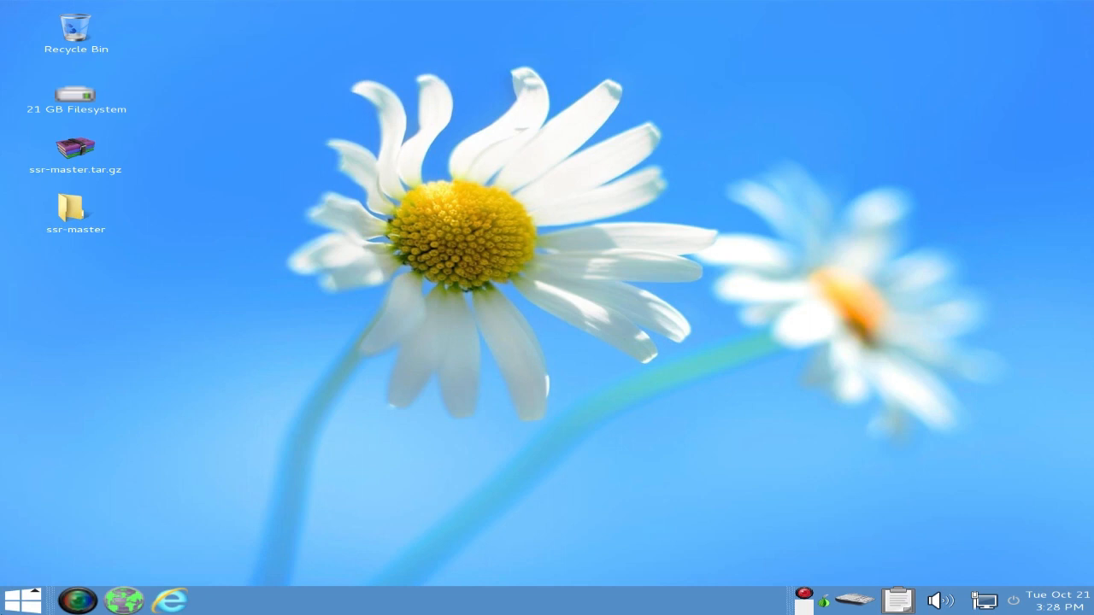
# Step: Show the applications menu categories, dismissing and reopening the list from the Start button
pyautogui.click(36, 595)
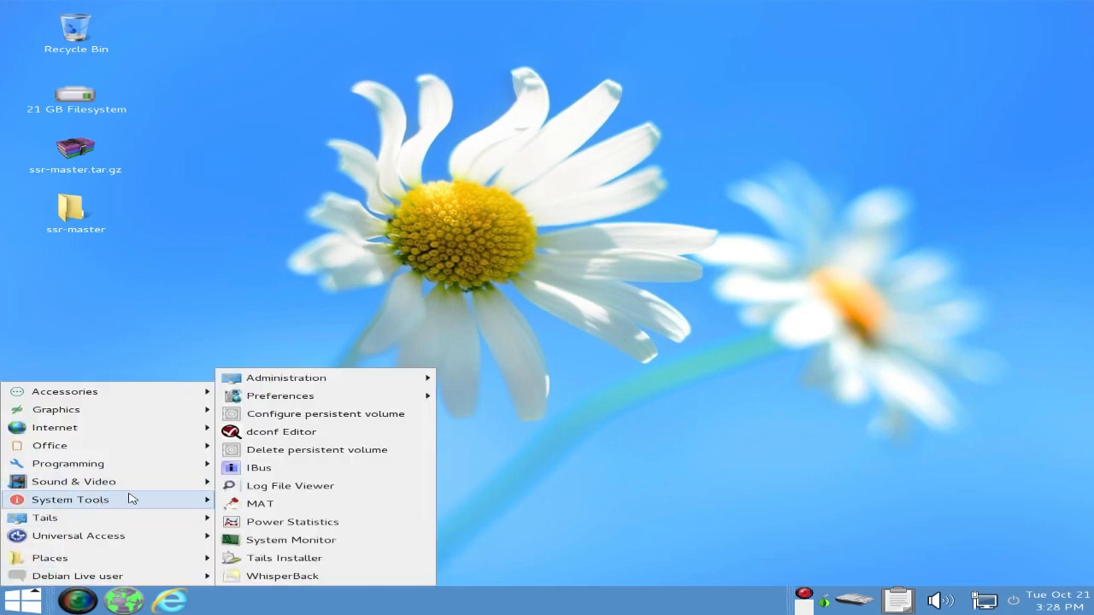
pyautogui.click(260, 333)
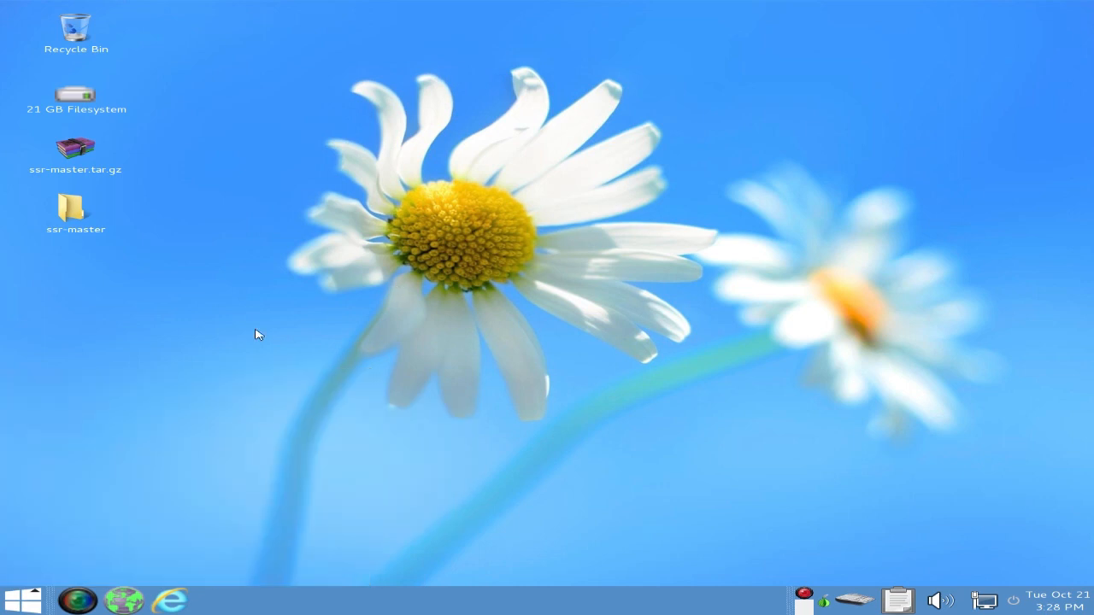
pyautogui.click(34, 591)
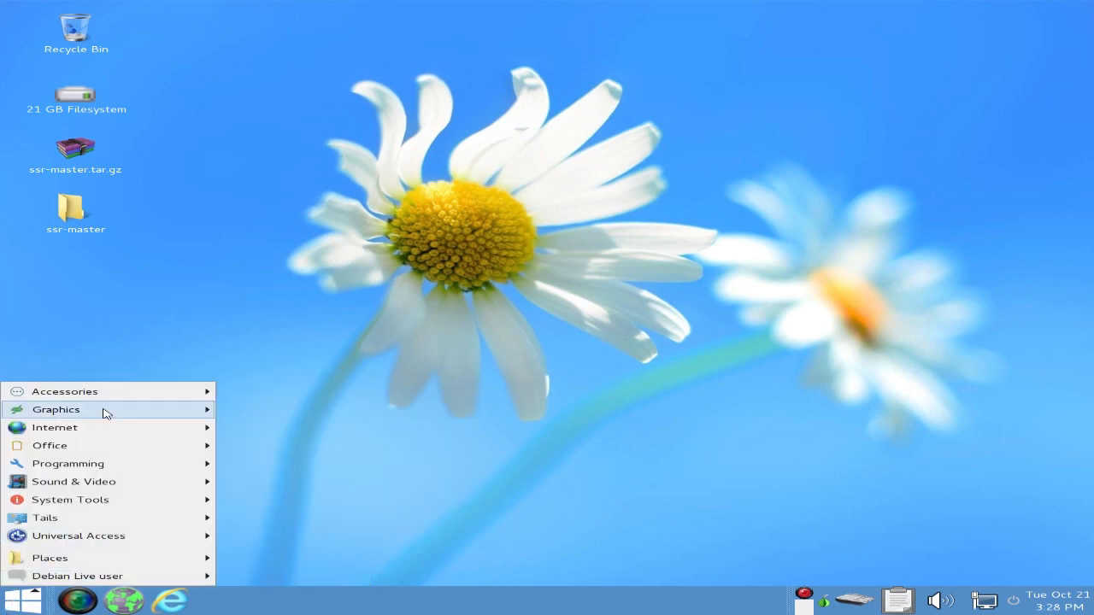
pyautogui.moveTo(65, 391)
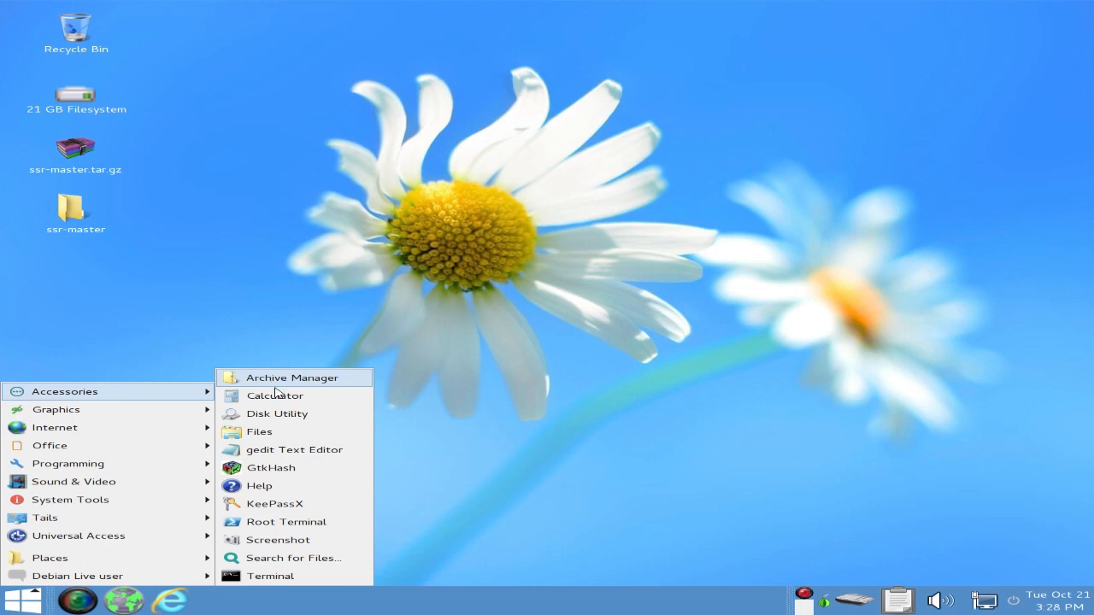
pyautogui.moveTo(277, 423)
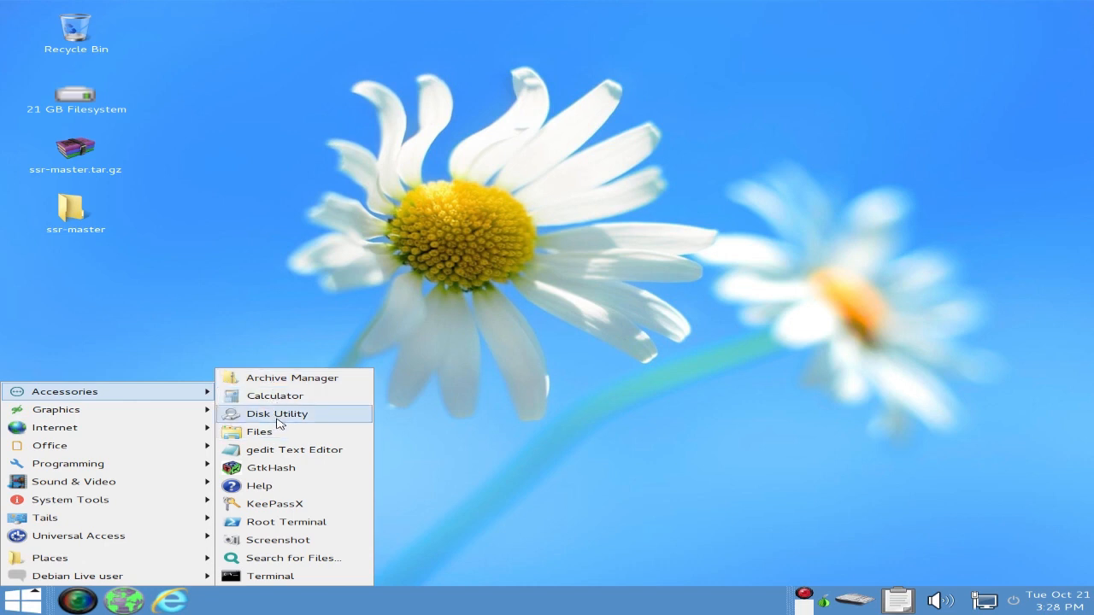
pyautogui.moveTo(270, 449)
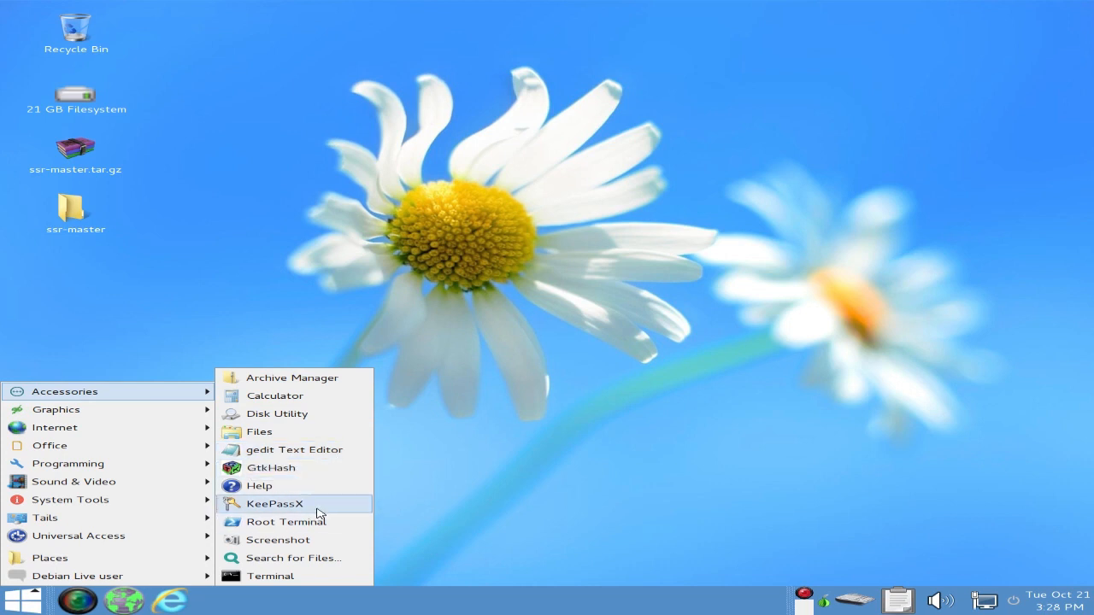
pyautogui.moveTo(287, 557)
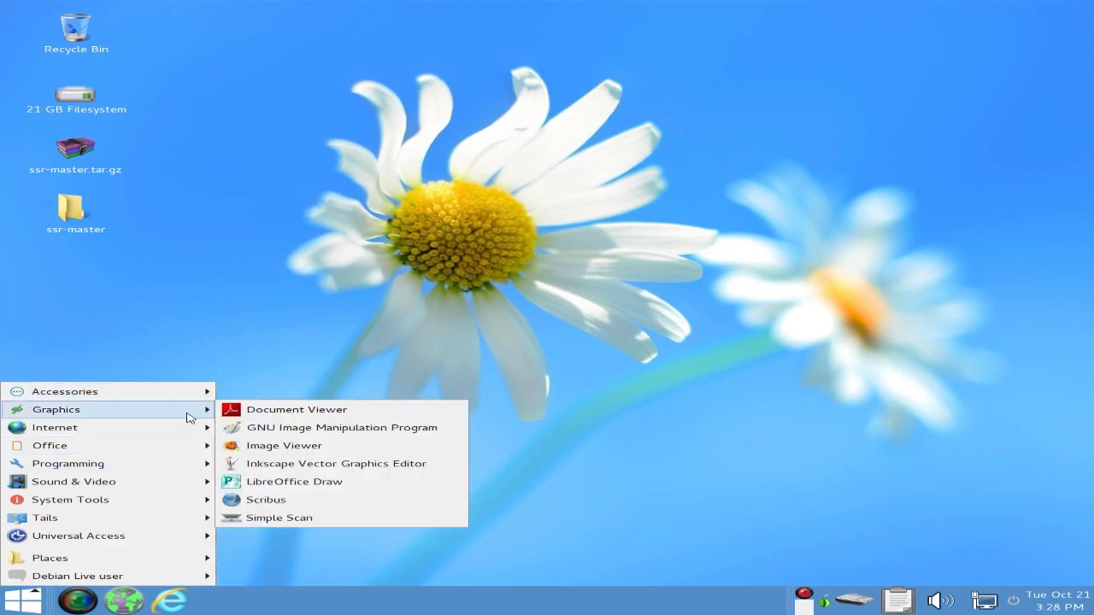
pyautogui.moveTo(324, 416)
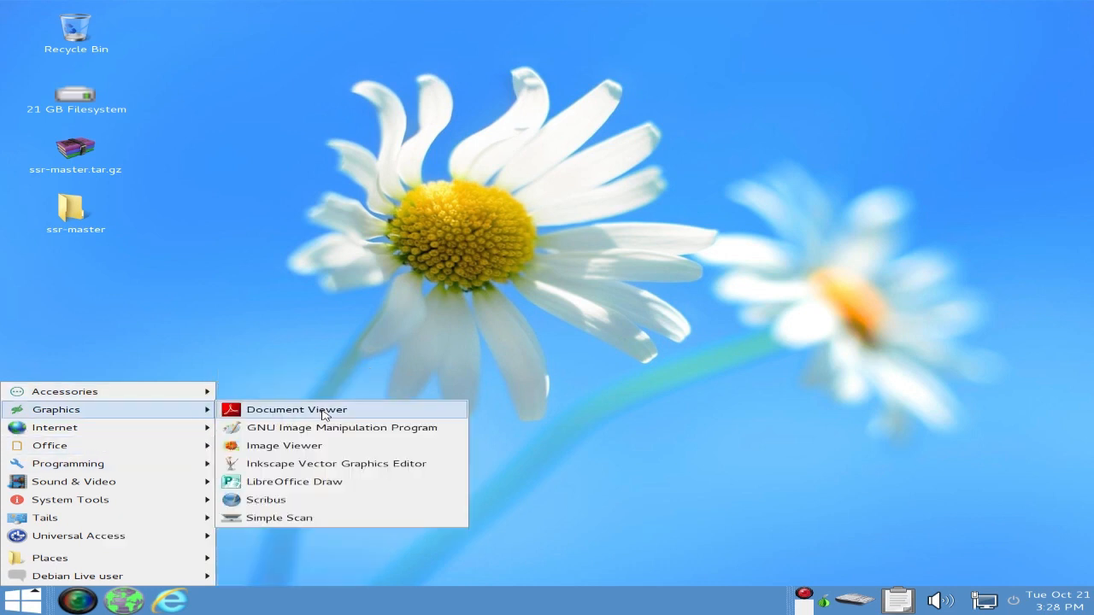
pyautogui.moveTo(284, 445)
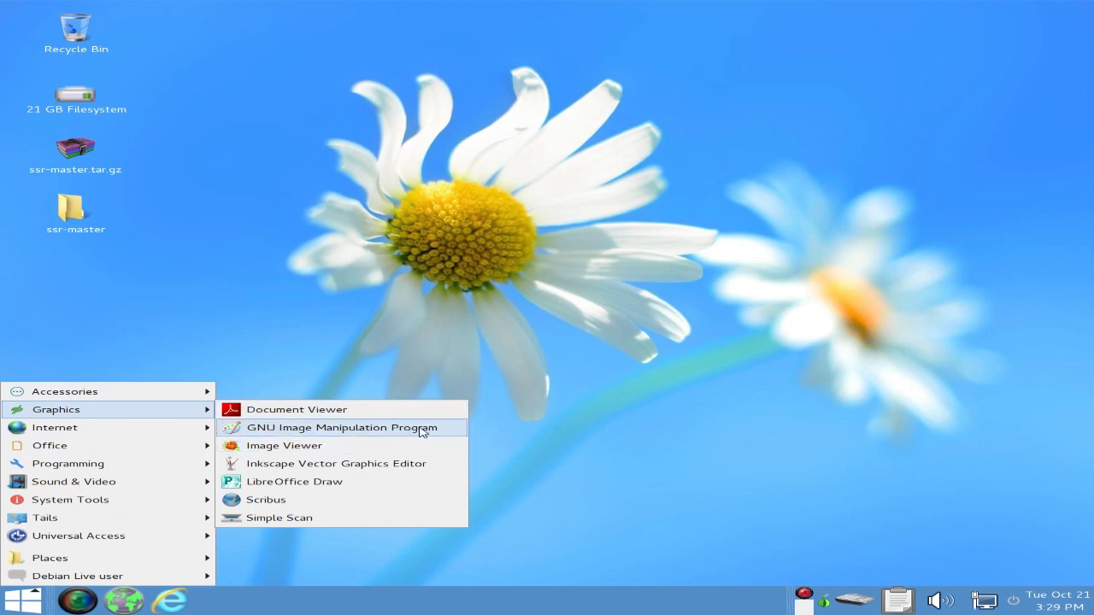
pyautogui.moveTo(445, 433)
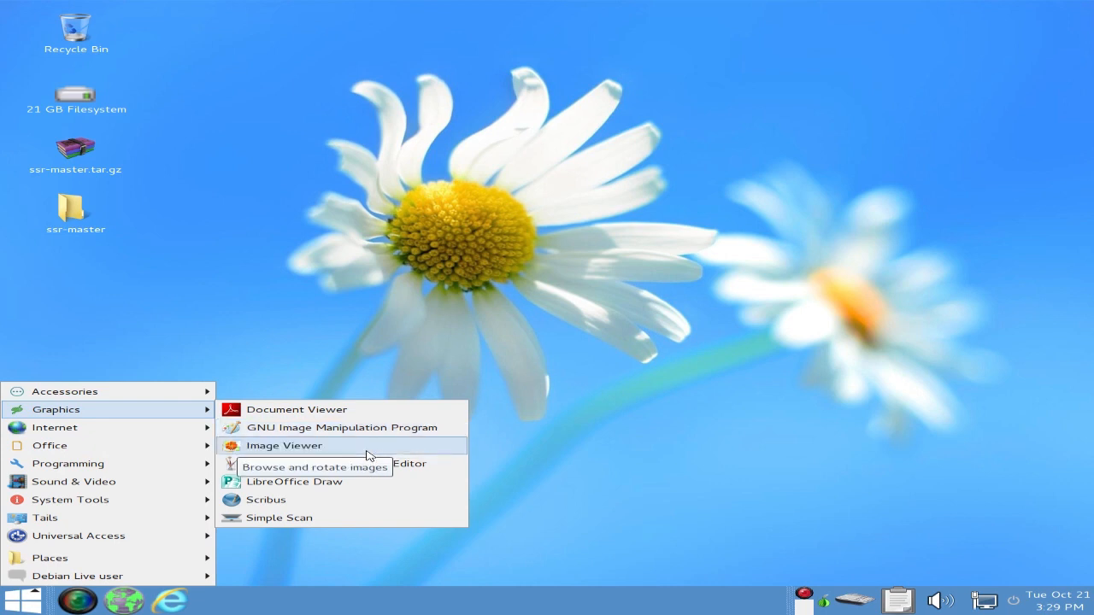
pyautogui.moveTo(375, 451)
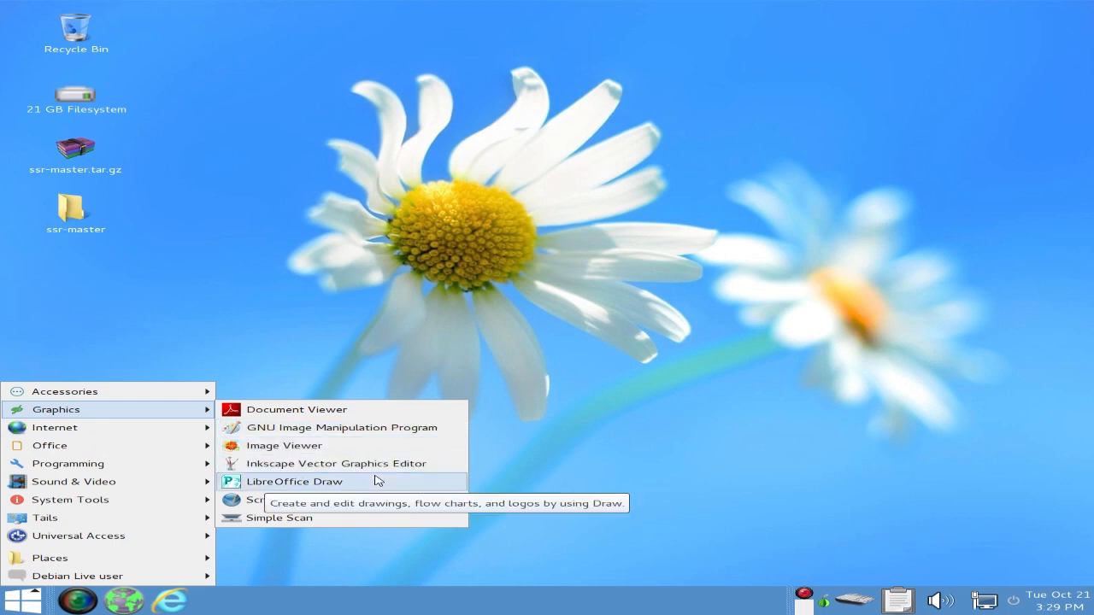
pyautogui.moveTo(437, 463)
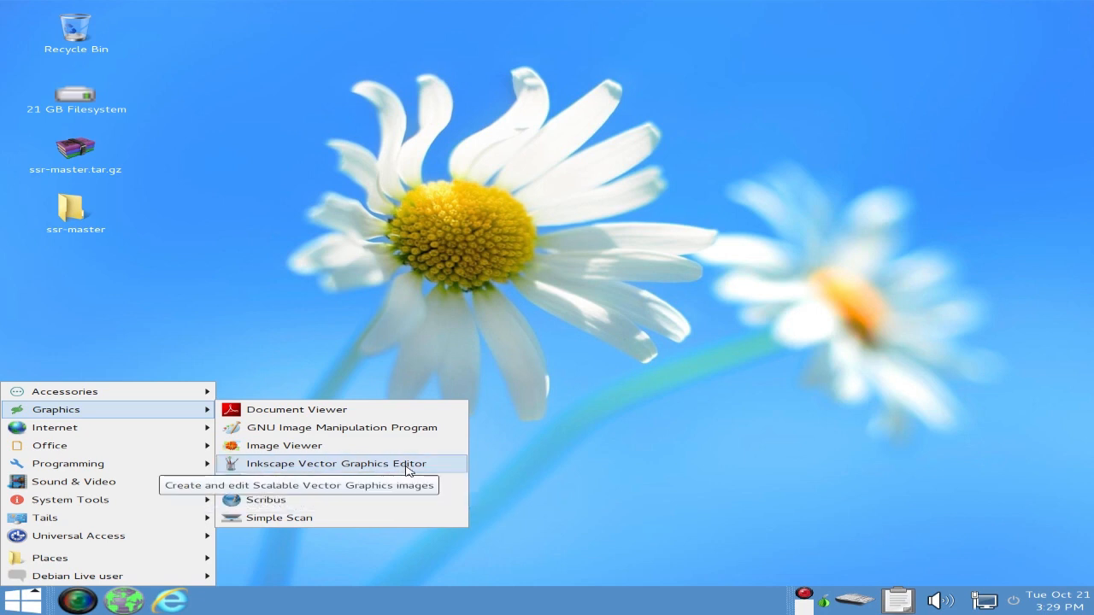
pyautogui.moveTo(393, 489)
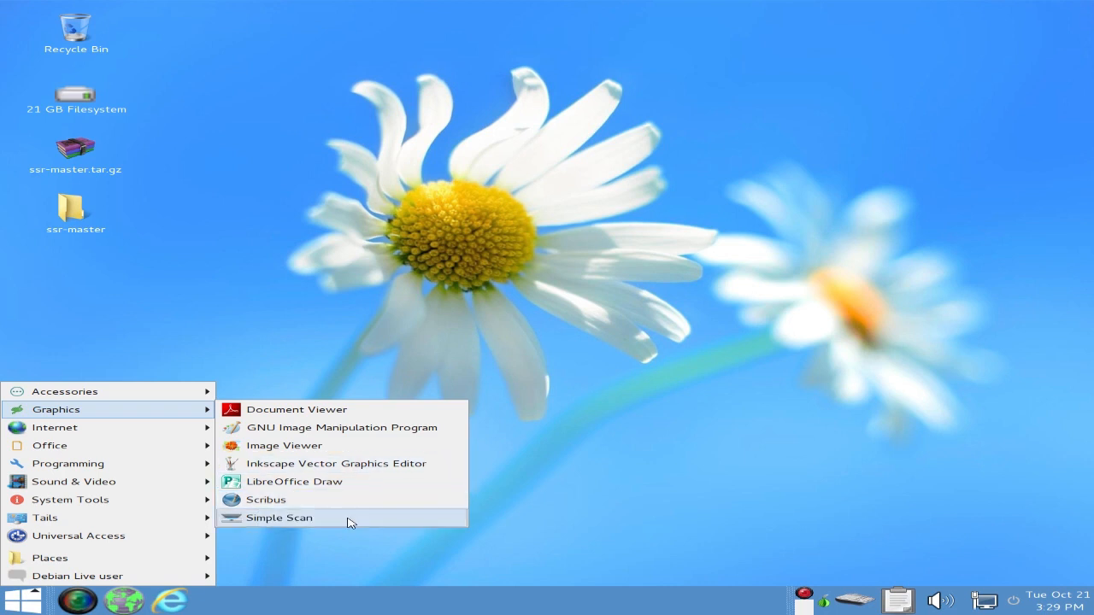
pyautogui.moveTo(267, 499)
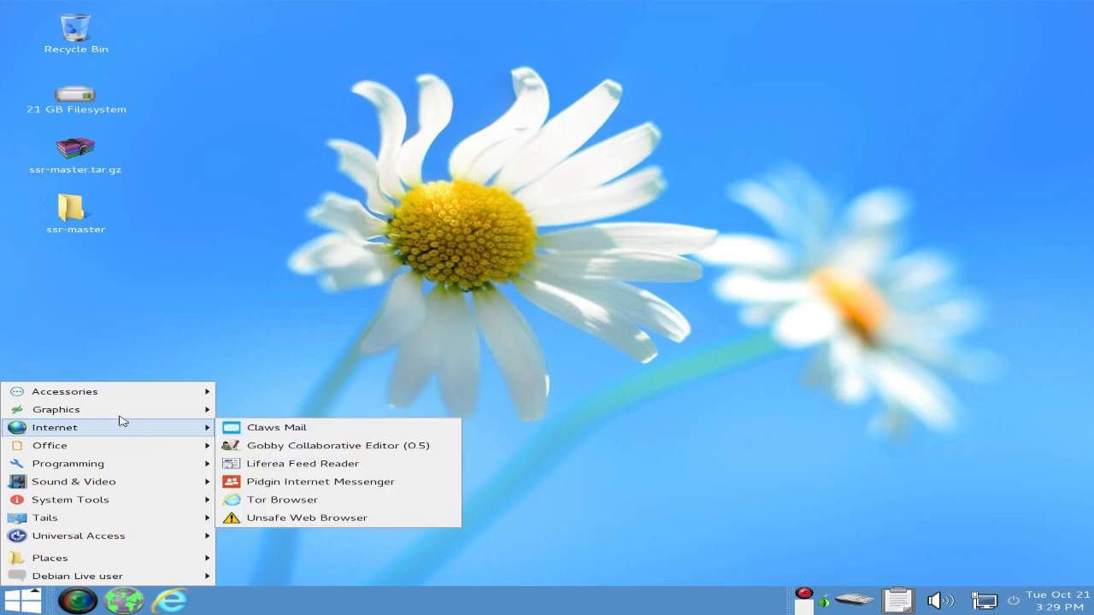
pyautogui.moveTo(157, 436)
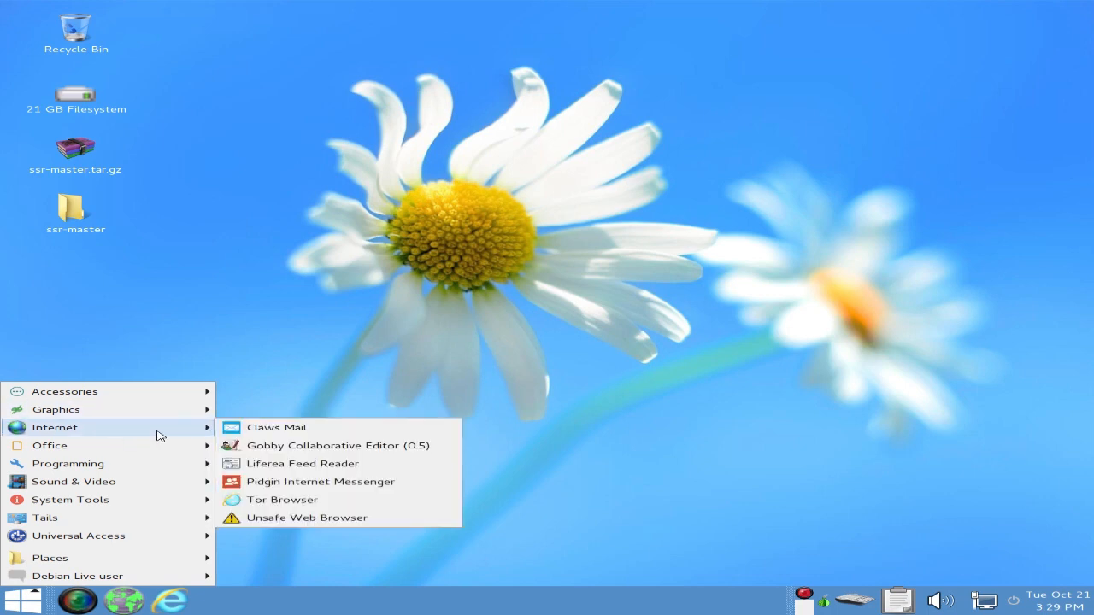
pyautogui.moveTo(294, 431)
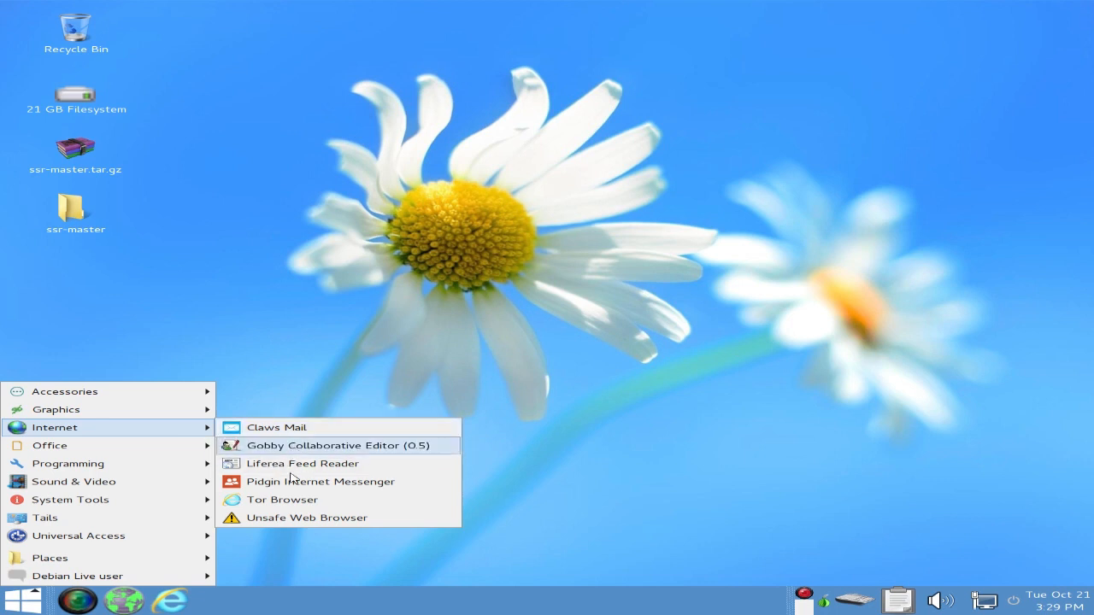
pyautogui.moveTo(406, 451)
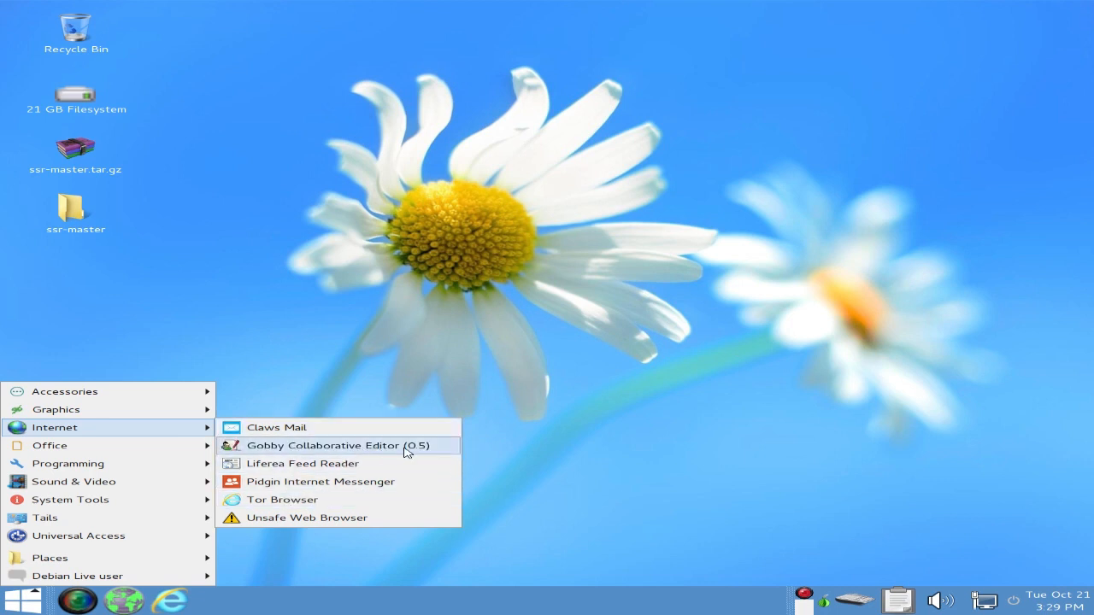
pyautogui.moveTo(369, 458)
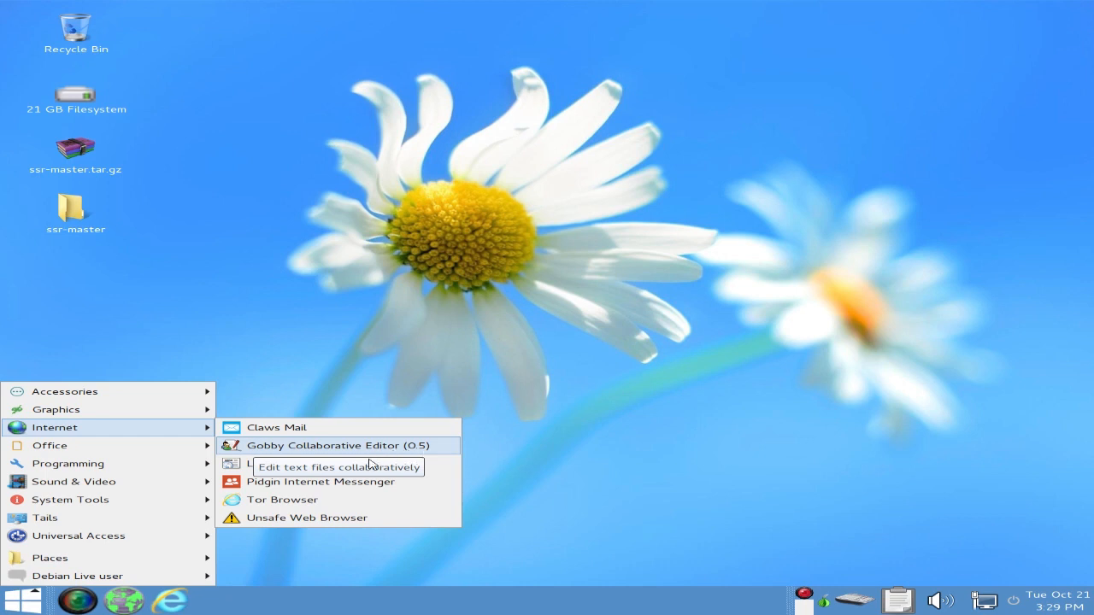
pyautogui.moveTo(386, 482)
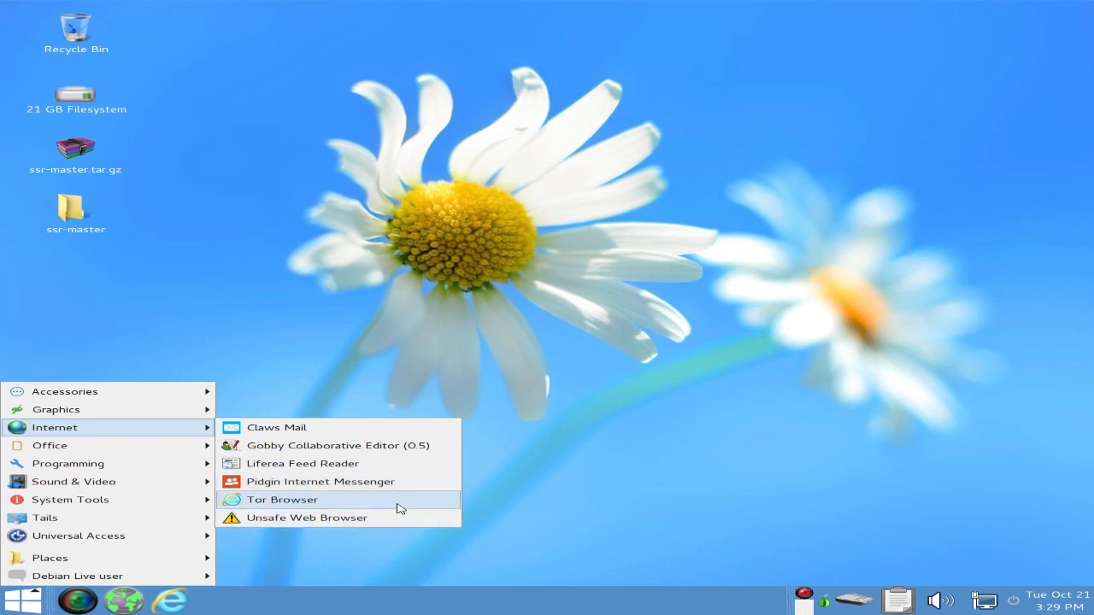
pyautogui.moveTo(401, 512)
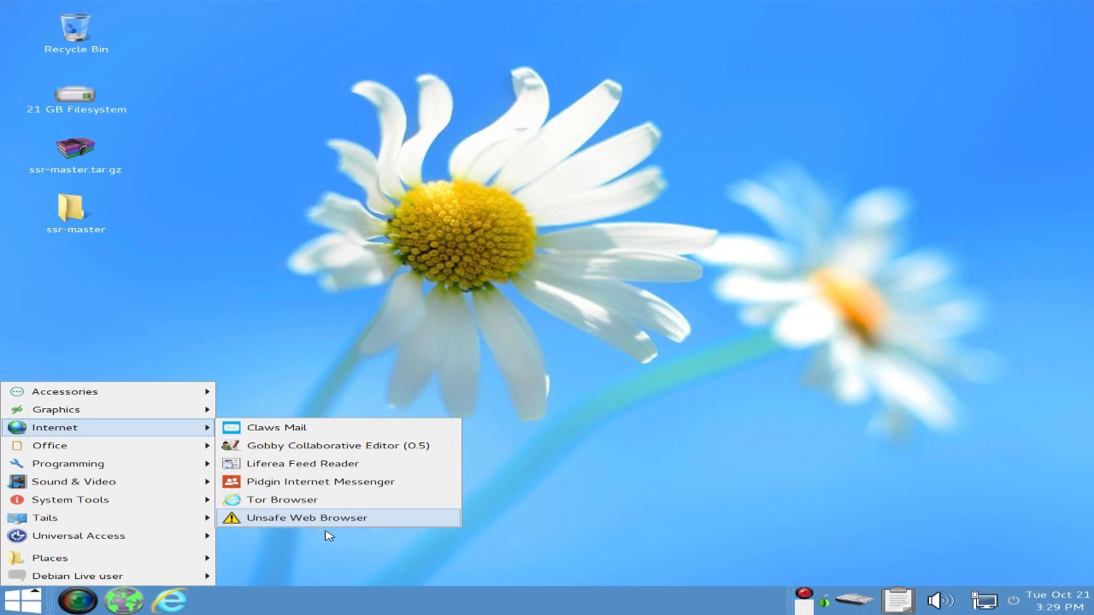
pyautogui.moveTo(350, 523)
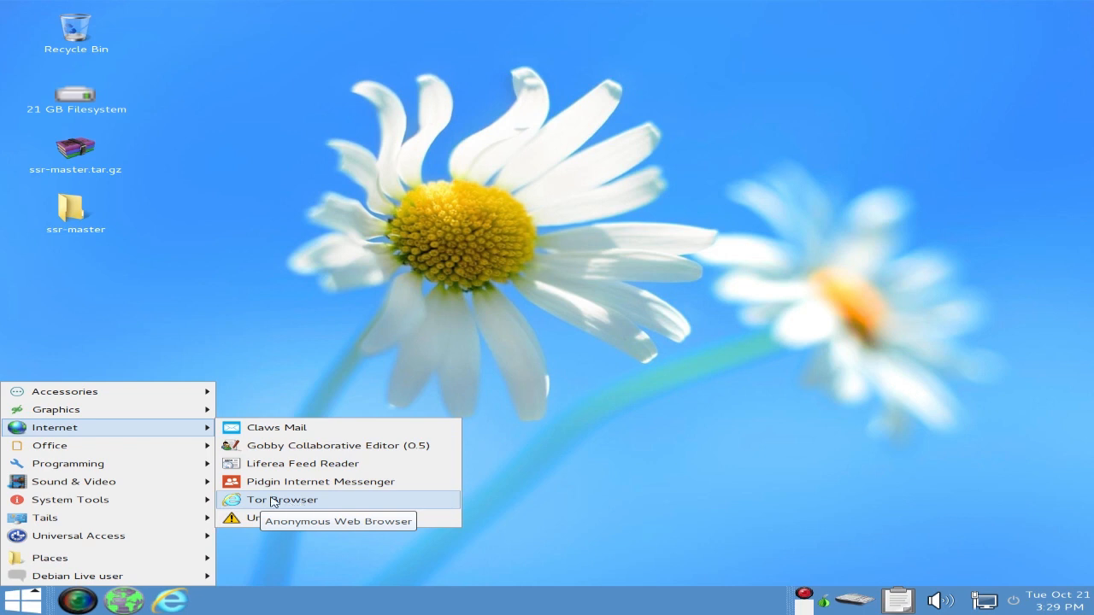
pyautogui.moveTo(49, 444)
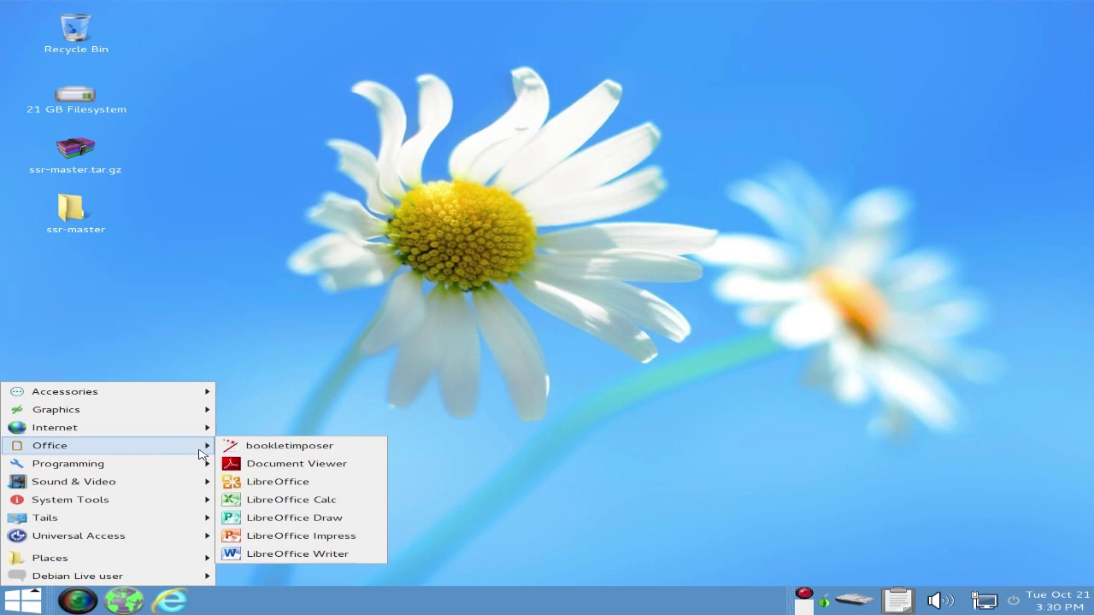
pyautogui.moveTo(289, 444)
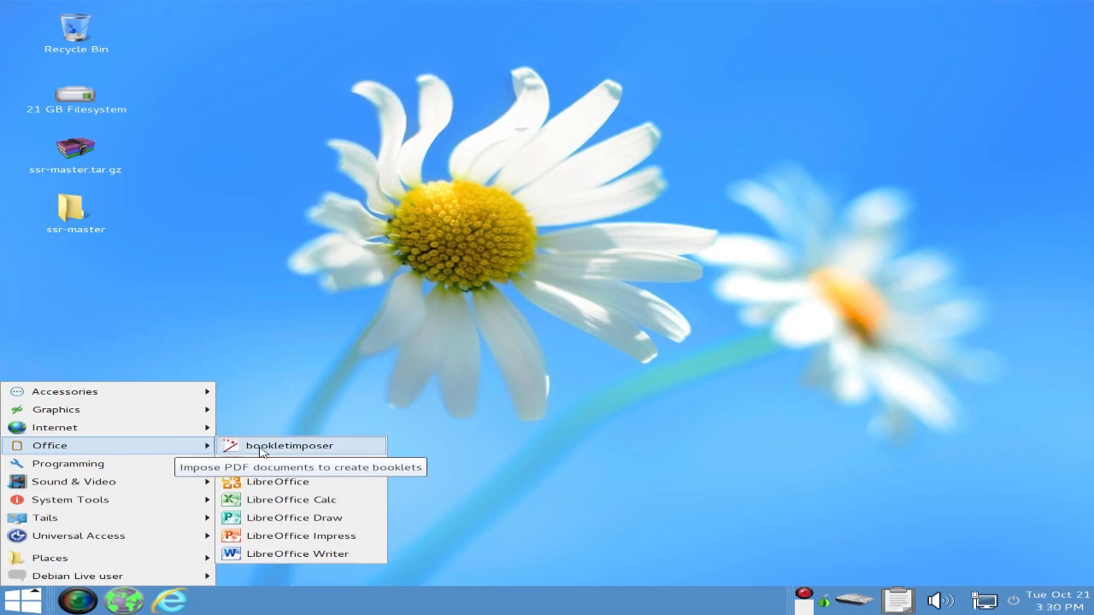
pyautogui.moveTo(311, 453)
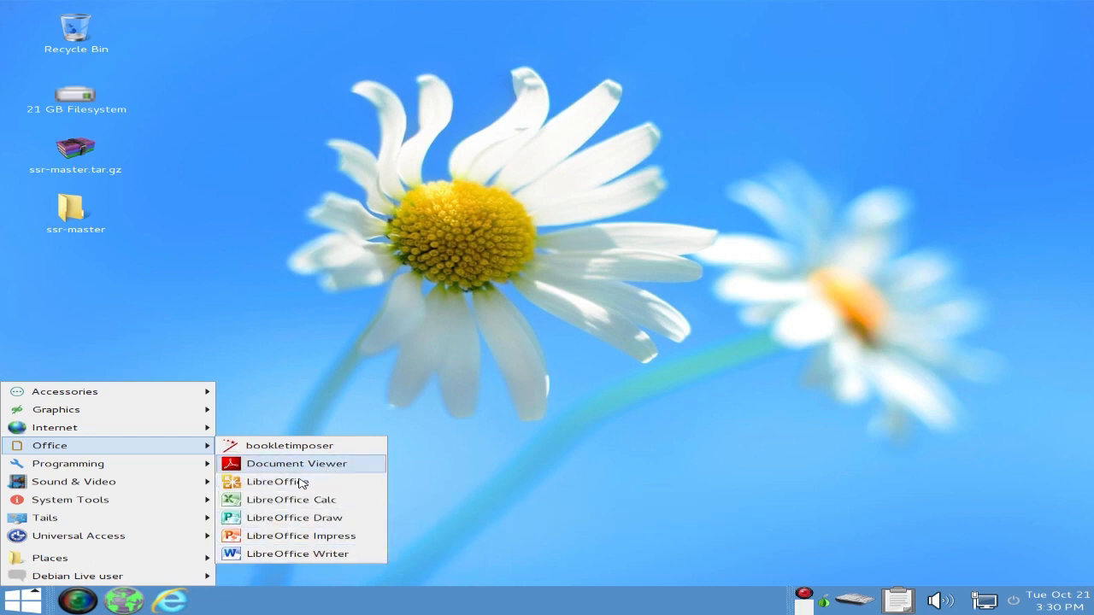
pyautogui.moveTo(199, 446)
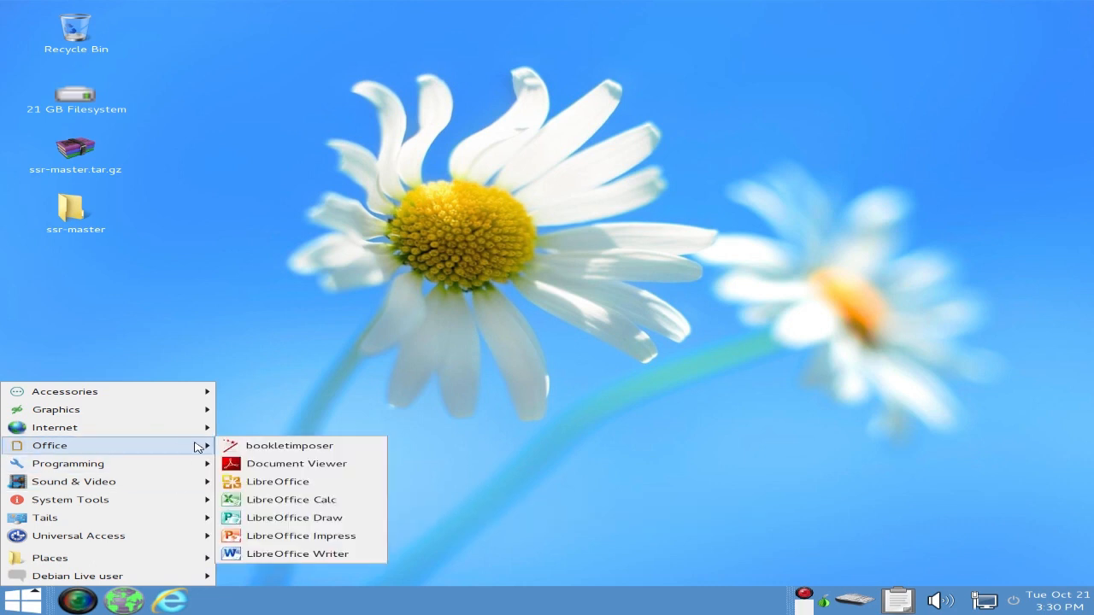
pyautogui.moveTo(69, 463)
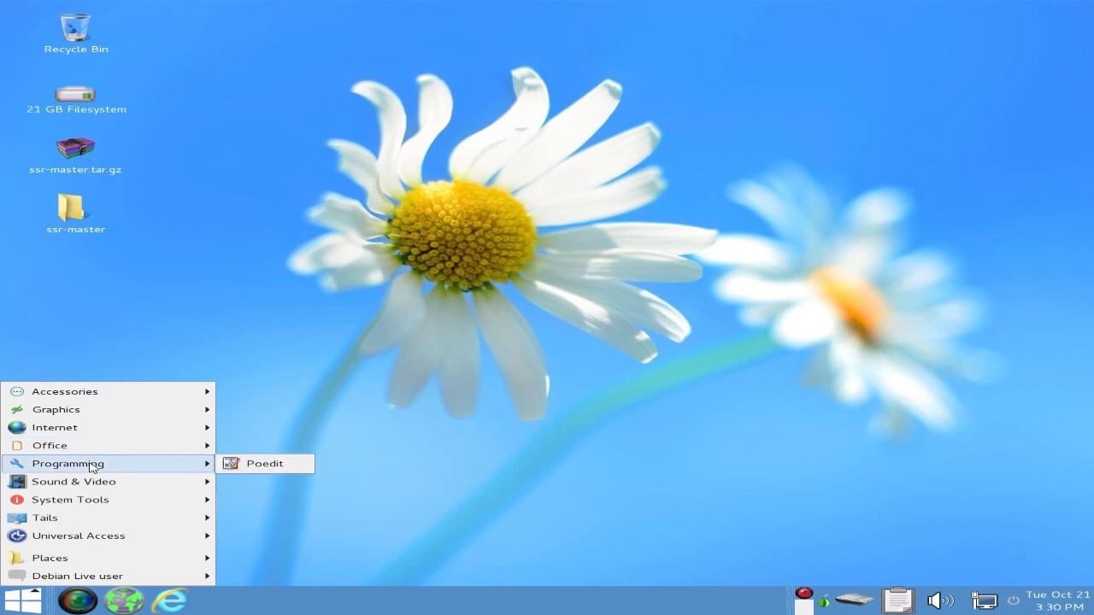
pyautogui.moveTo(251, 468)
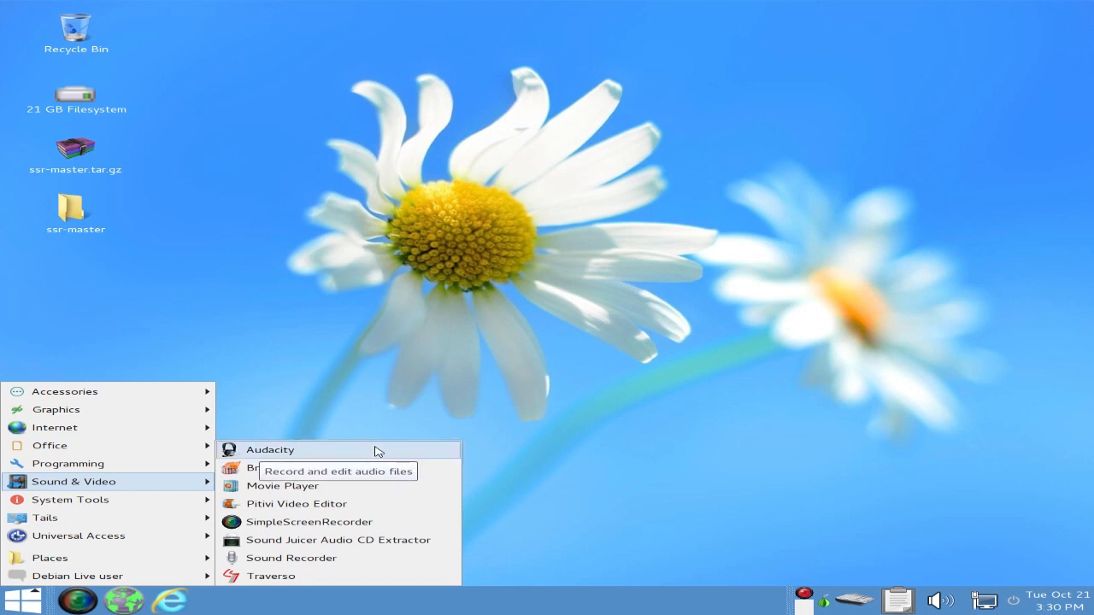
pyautogui.moveTo(441, 468)
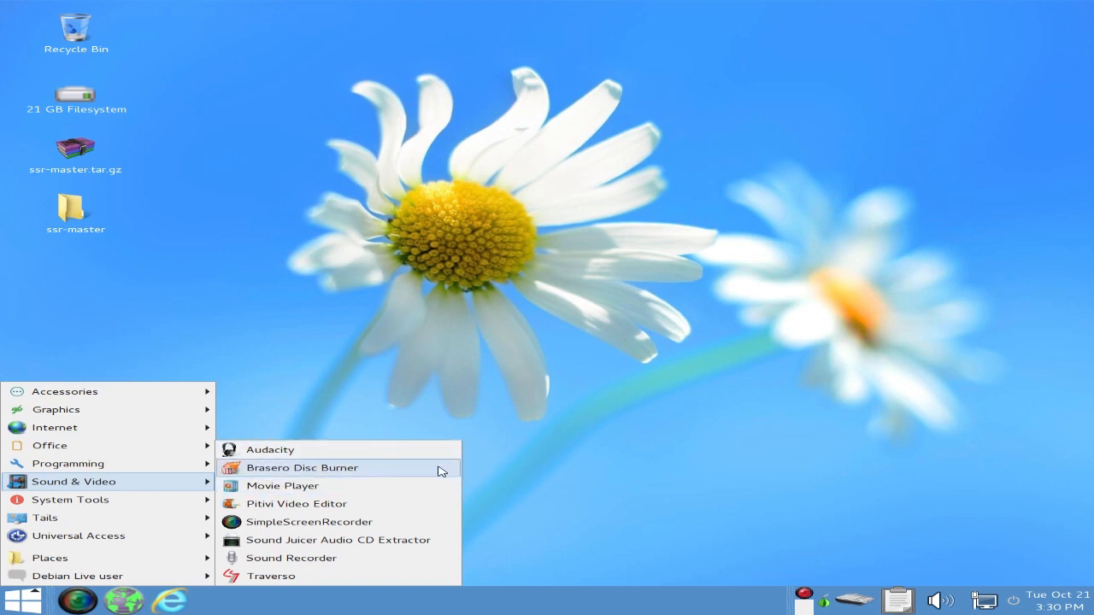
pyautogui.moveTo(390, 502)
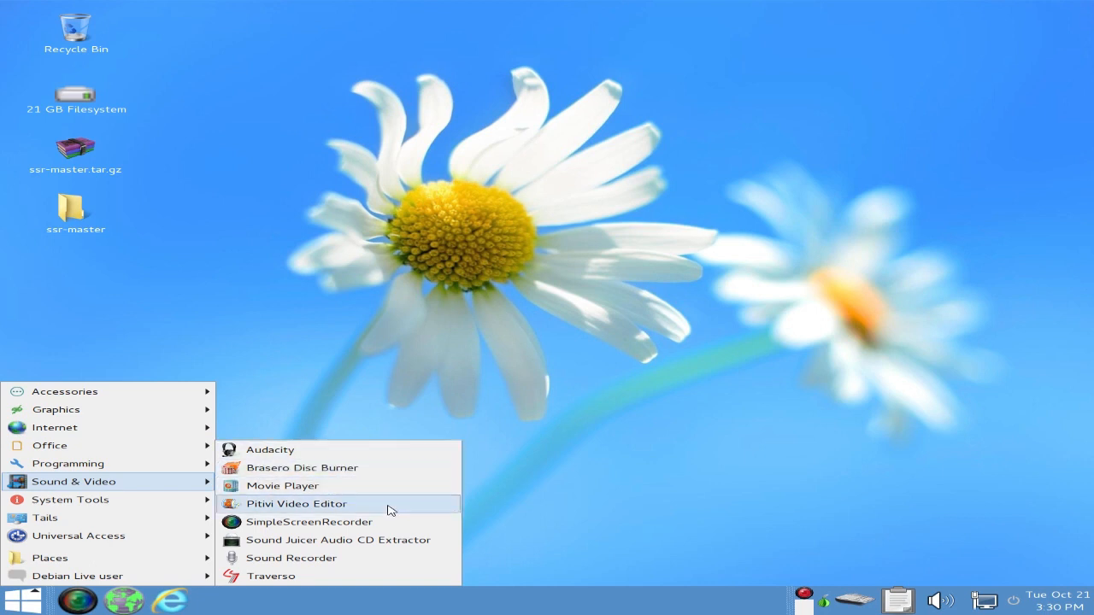
pyautogui.moveTo(437, 492)
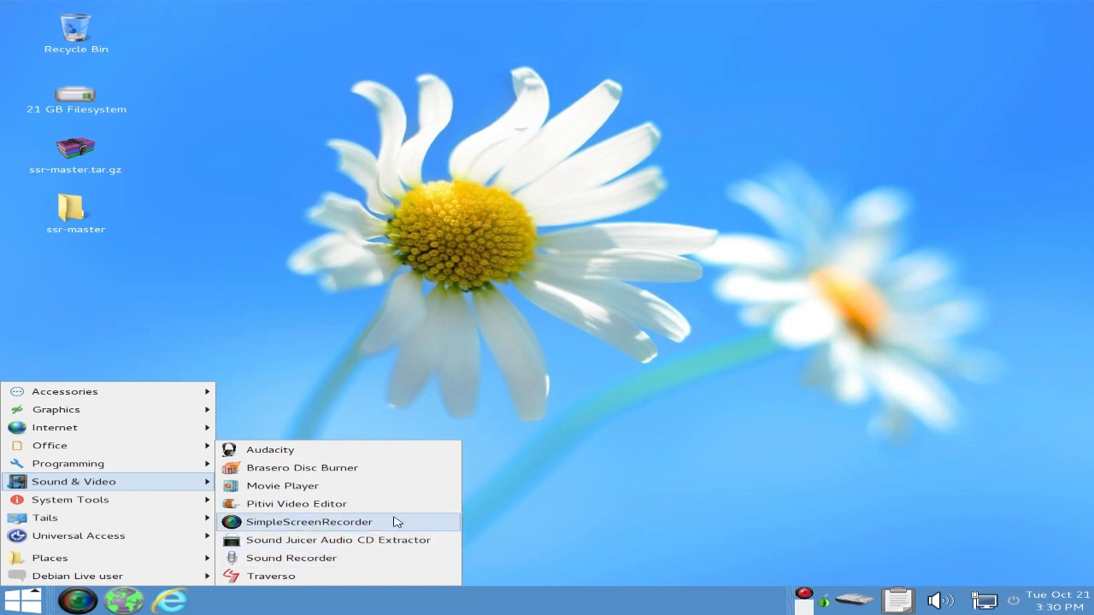
pyautogui.moveTo(340, 581)
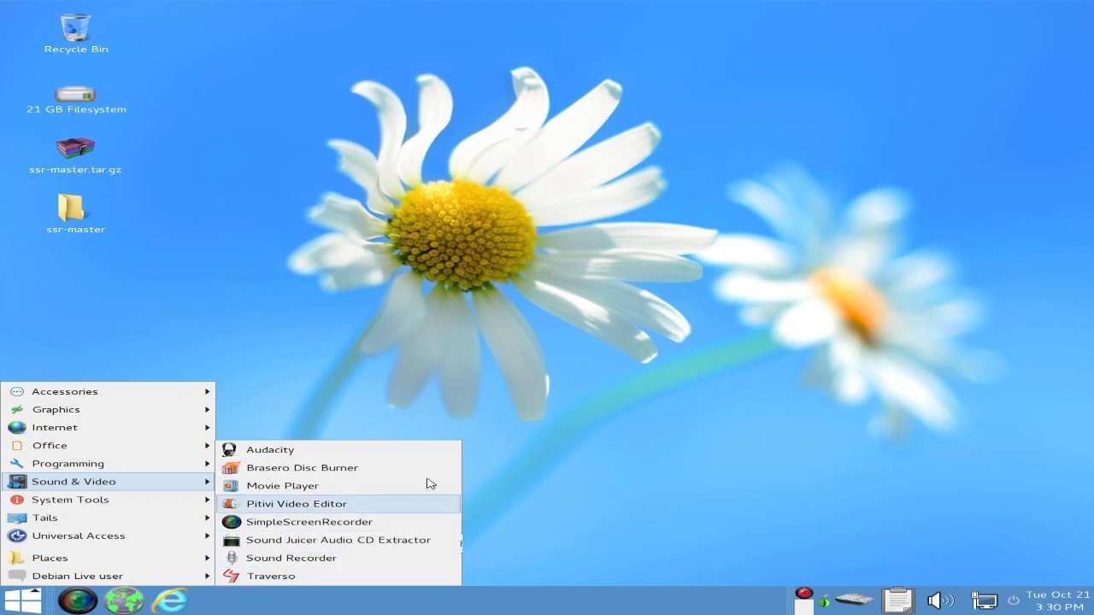
pyautogui.moveTo(389, 543)
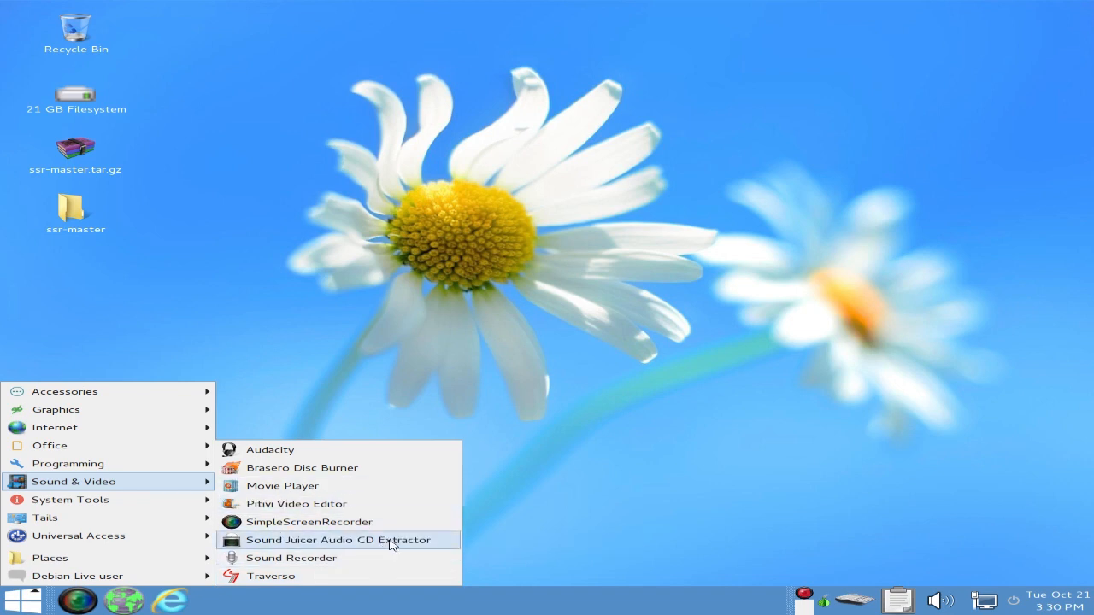
pyautogui.moveTo(45, 516)
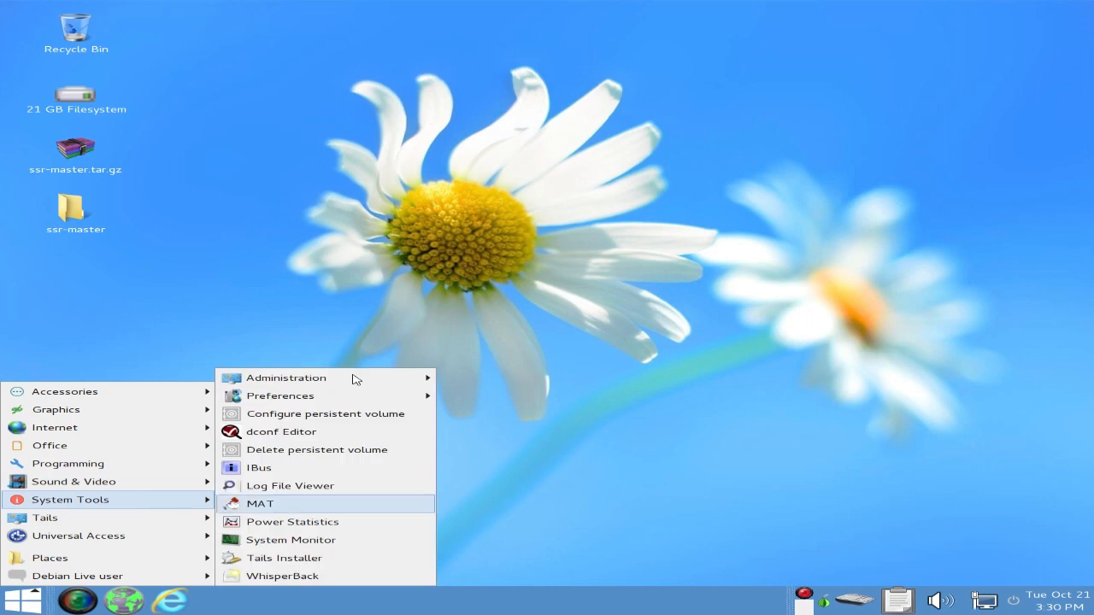
pyautogui.moveTo(288, 378)
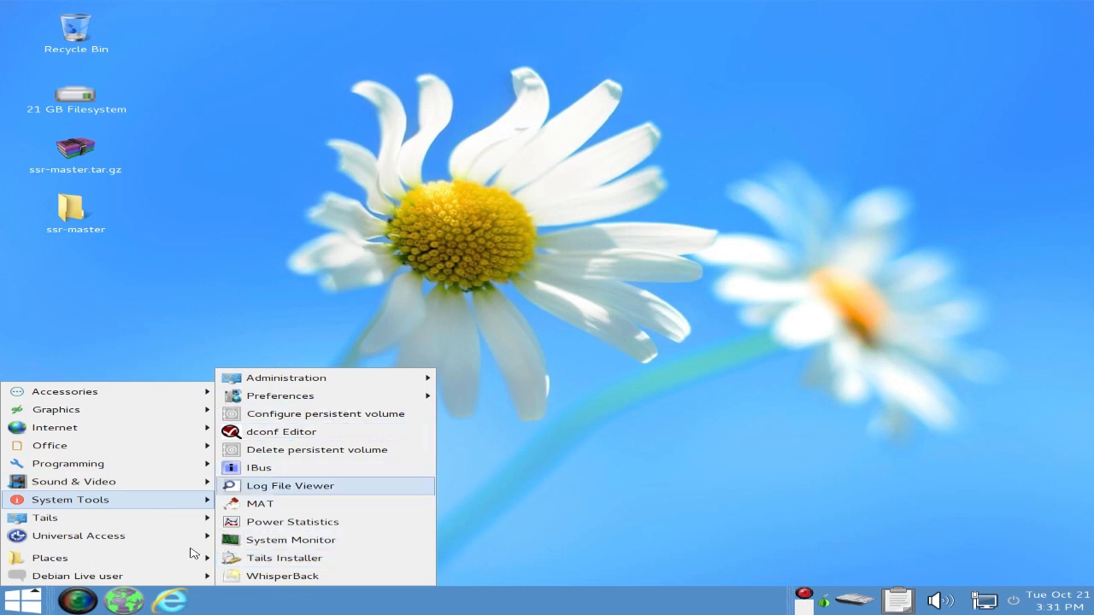
pyautogui.moveTo(44, 518)
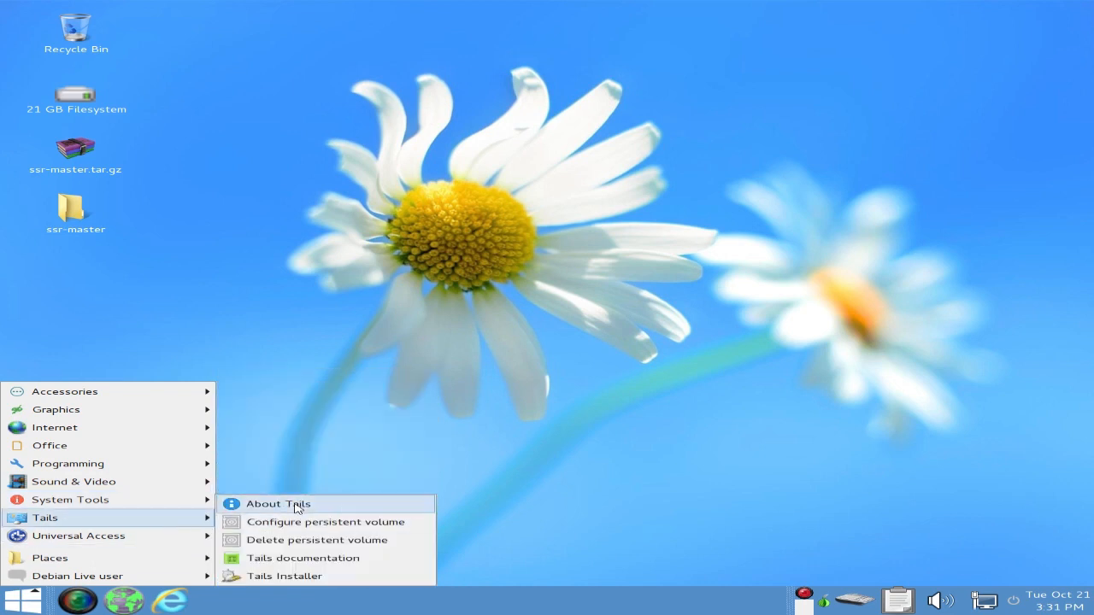
# Step: View About Tails, highlight the 1.2 version and build date text, then close the window
pyautogui.click(276, 505)
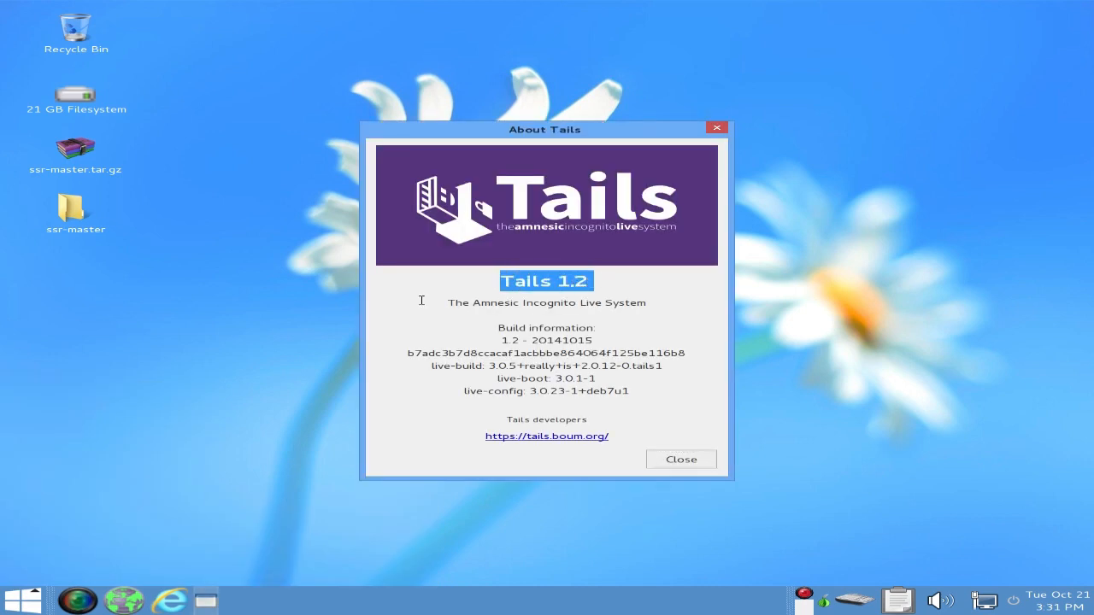
pyautogui.doubleClick(546, 303)
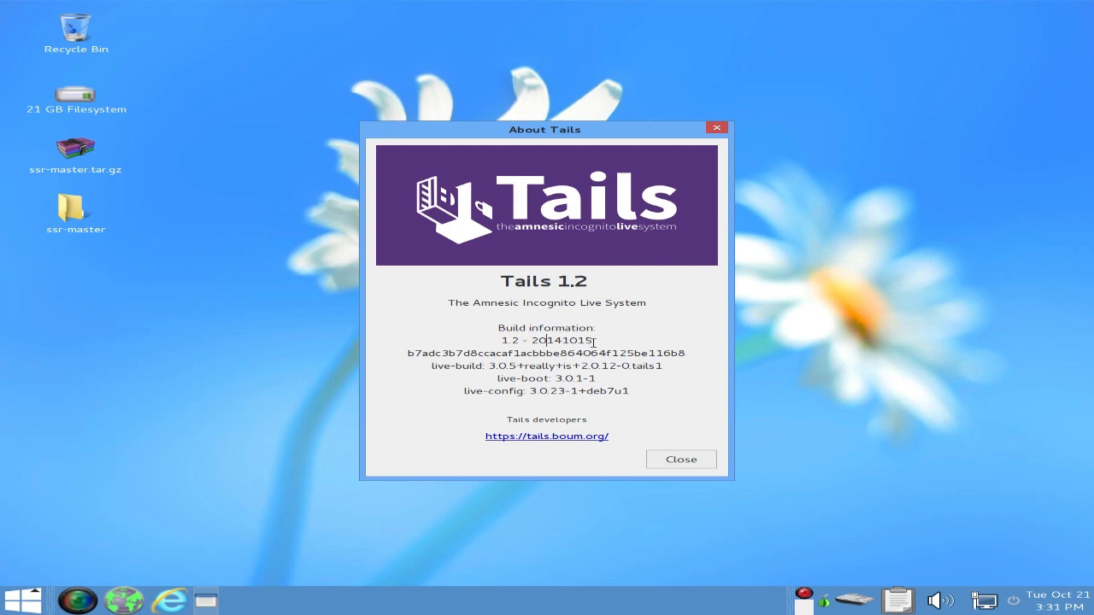
pyautogui.moveTo(516, 340); pyautogui.dragTo(554, 340)
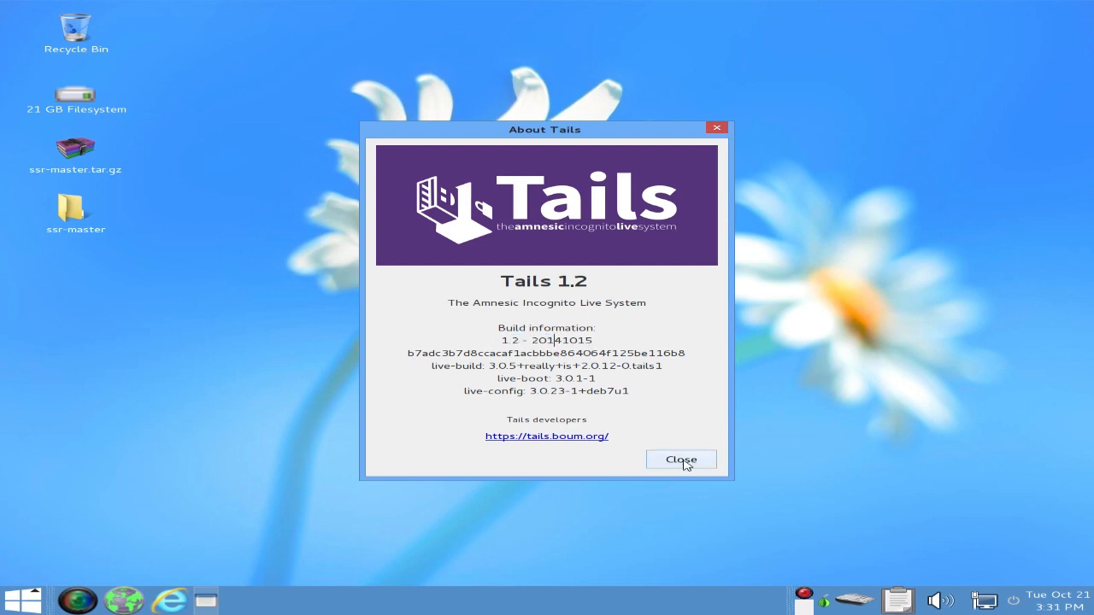
pyautogui.click(680, 458)
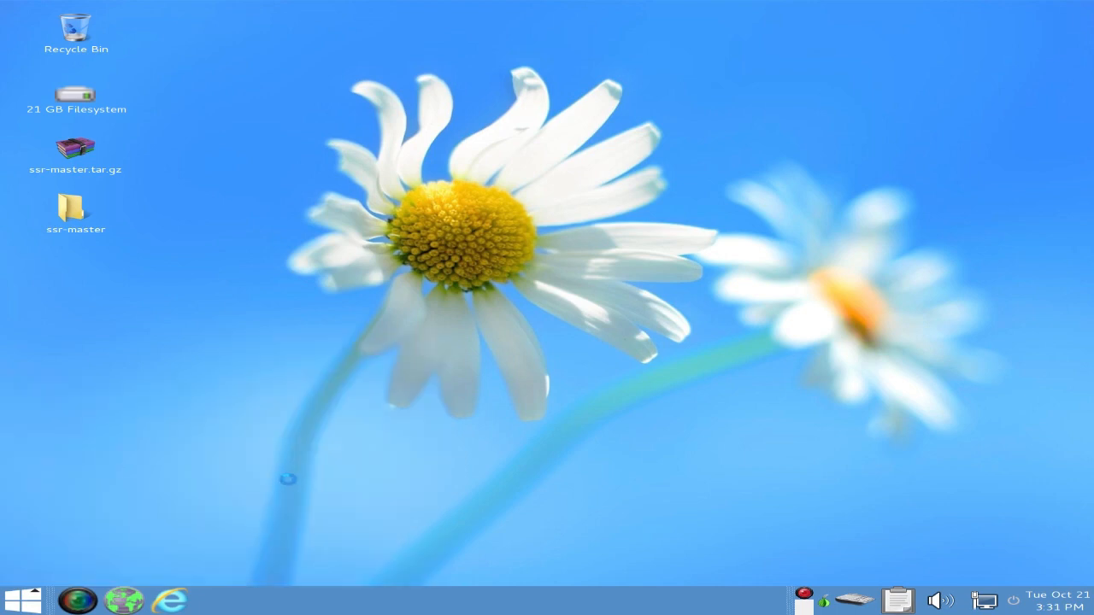
pyautogui.doubleClick(73, 94)
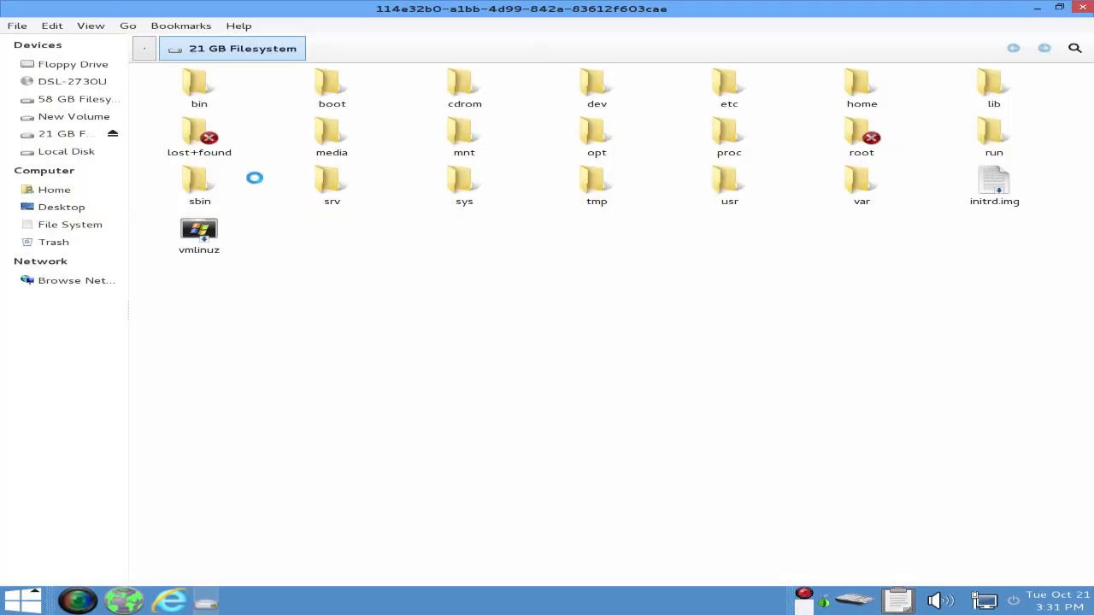
pyautogui.moveTo(287, 92)
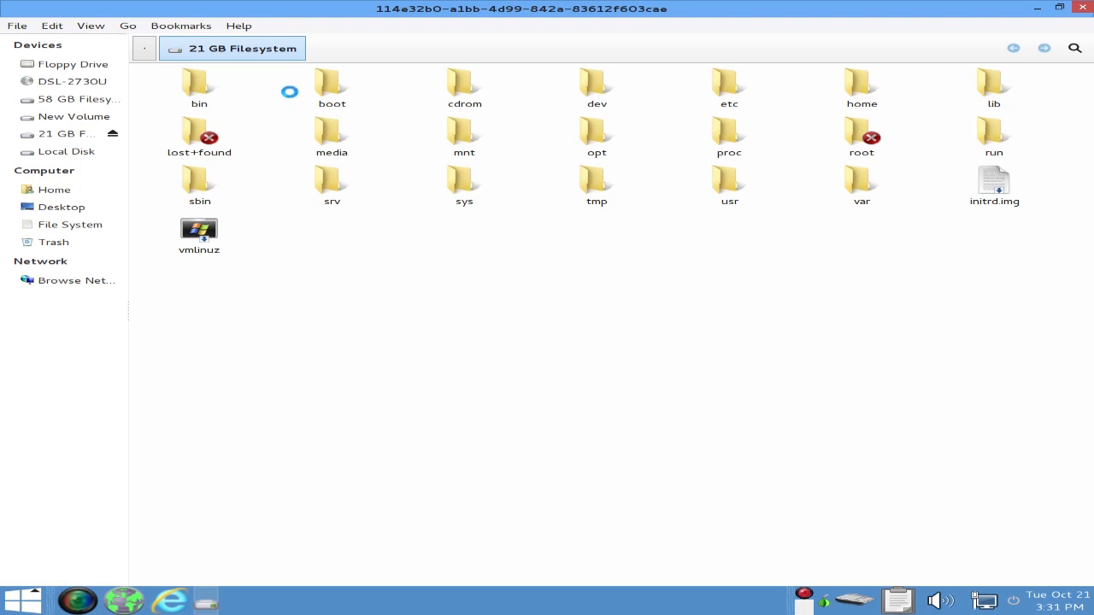
pyautogui.moveTo(283, 110)
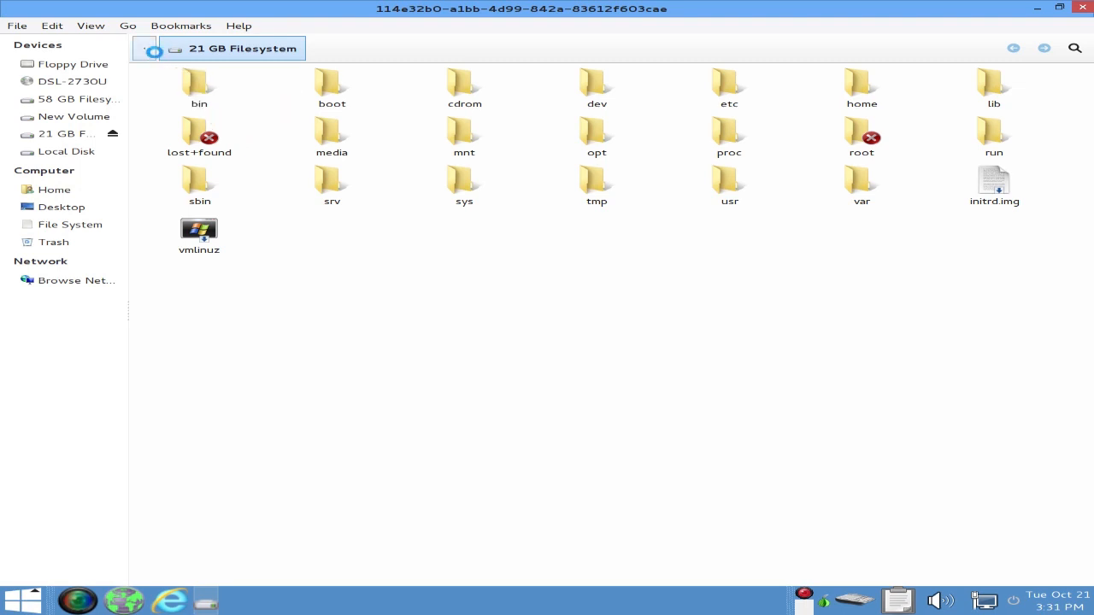
pyautogui.click(1080, 7)
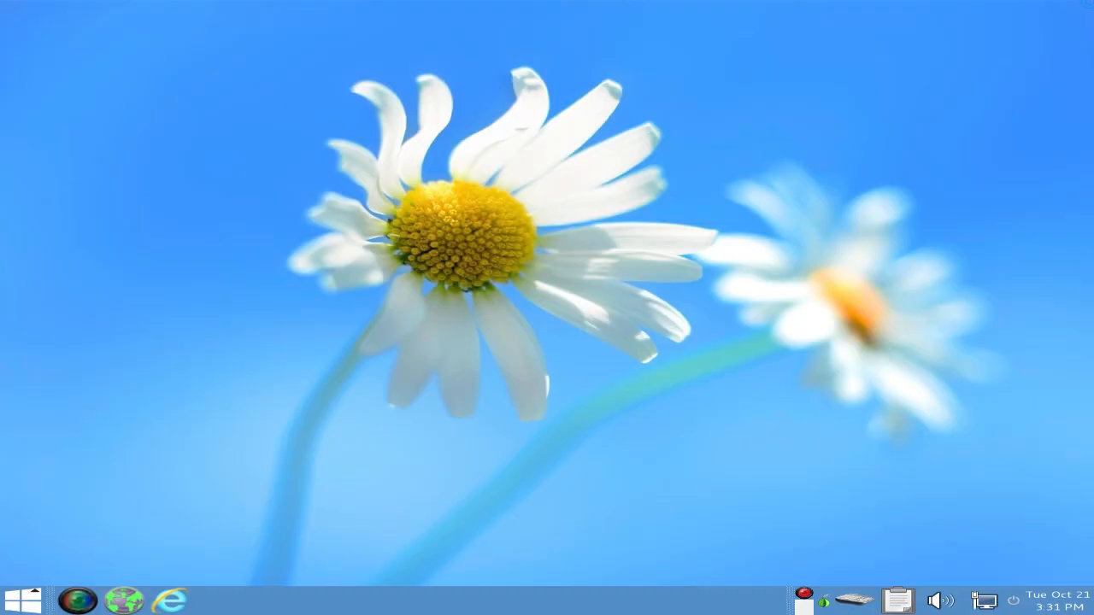
# Step: Mount New Volume from Places, authenticating with the administrator password so the 58 GB Filesystem appears
pyautogui.click(36, 612)
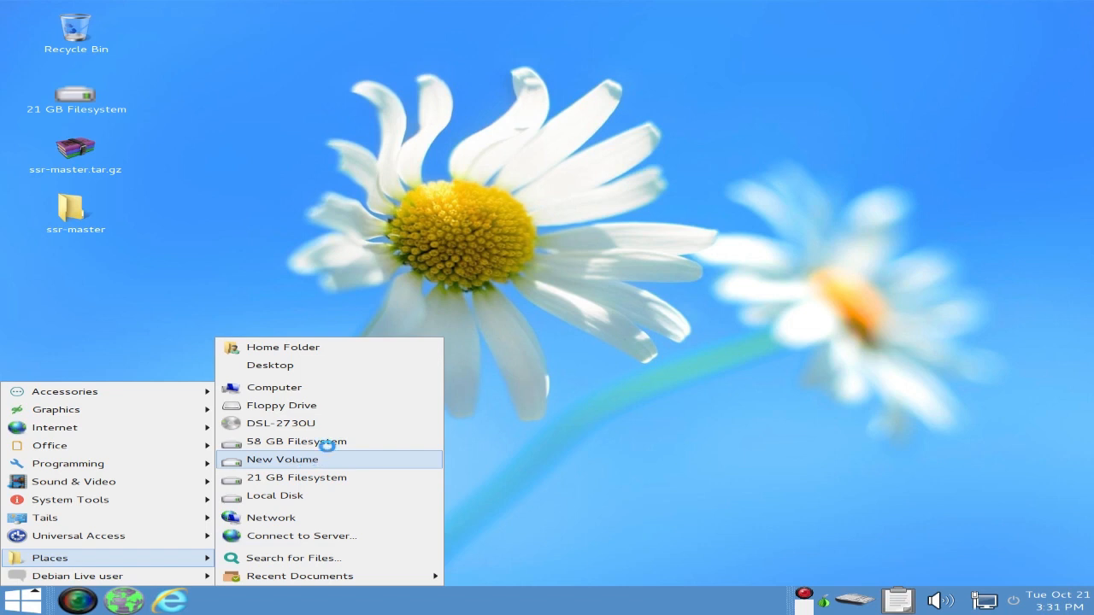
pyautogui.click(280, 460)
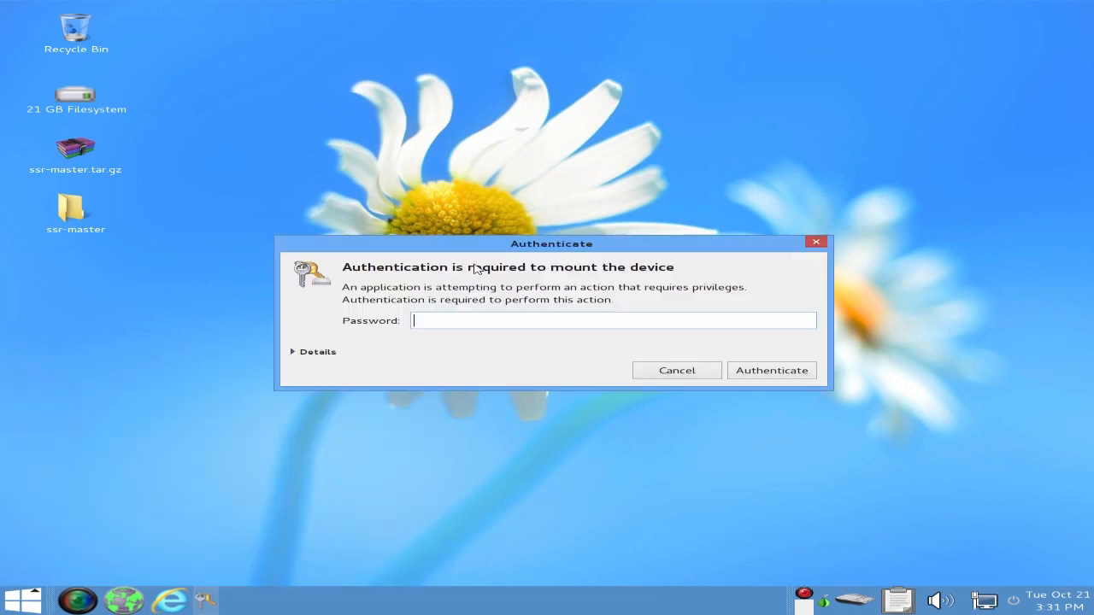
pyautogui.moveTo(480, 335)
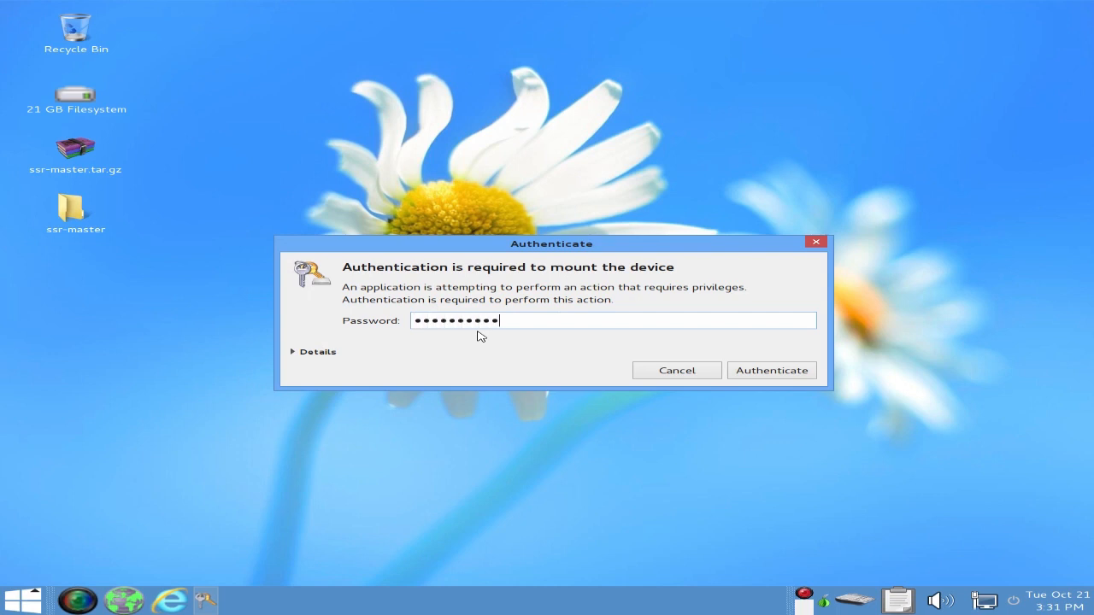
pyautogui.click(771, 369)
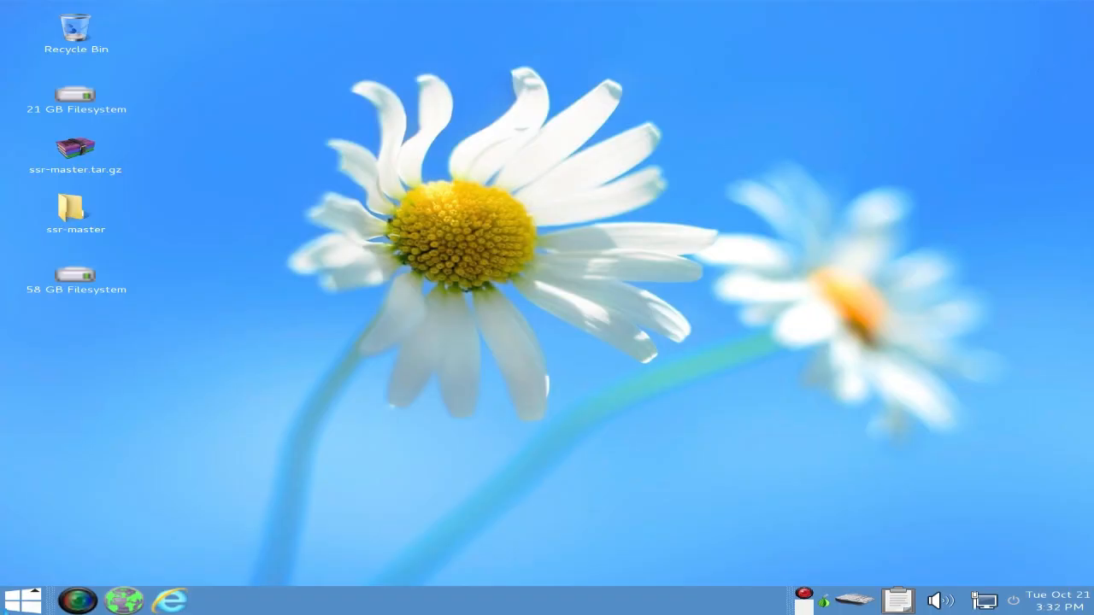
# Step: Show the applications menu to reach the Debian Live user's System Settings entry
pyautogui.click(35, 591)
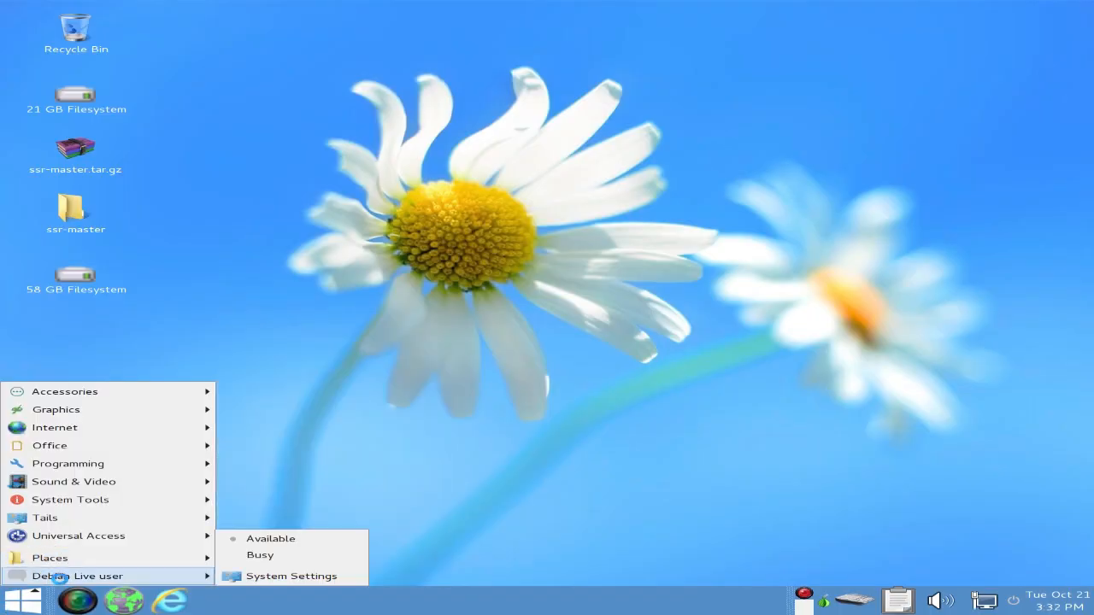
pyautogui.moveTo(290, 576)
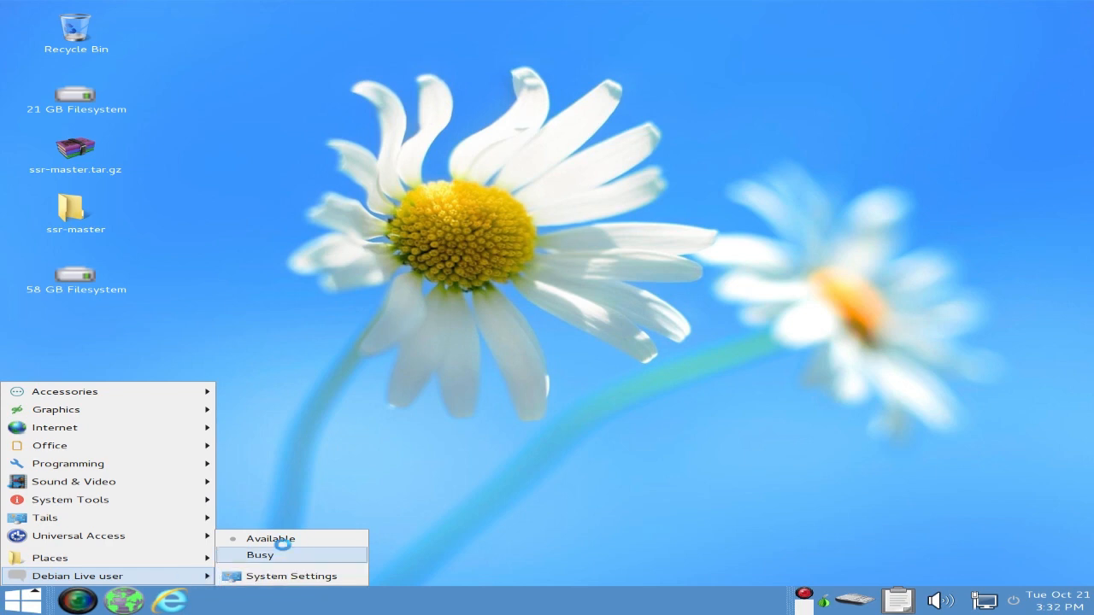
pyautogui.moveTo(273, 550)
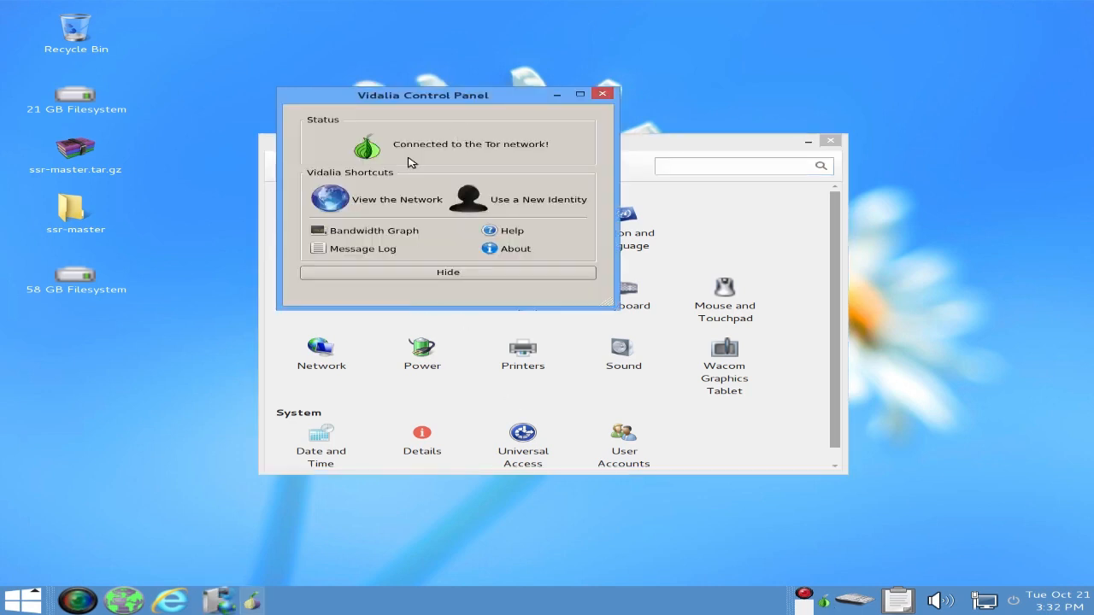
pyautogui.moveTo(434, 202)
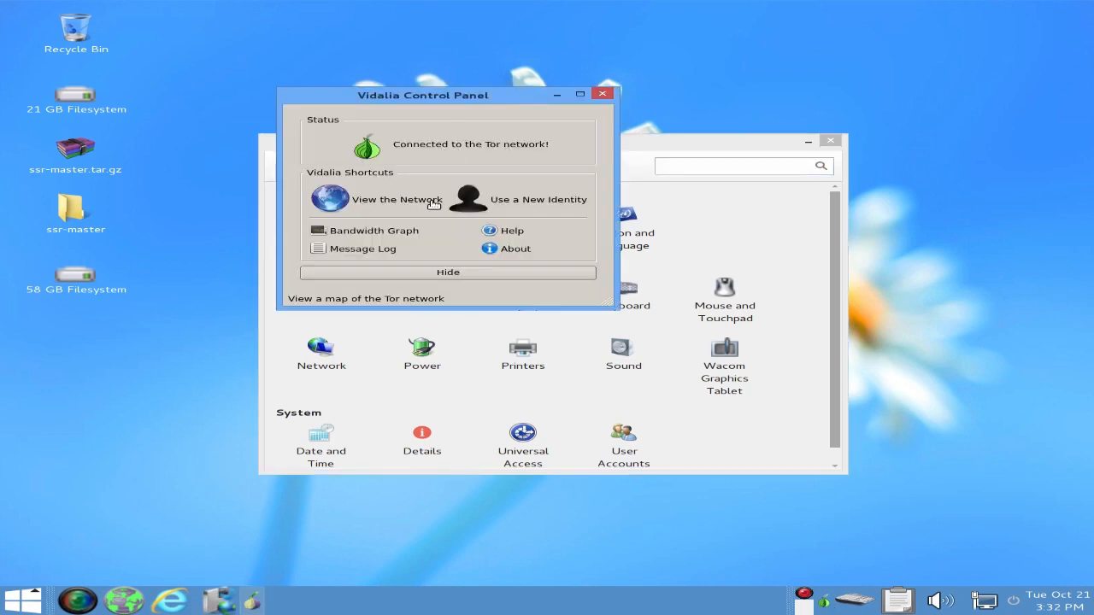
pyautogui.moveTo(527, 208)
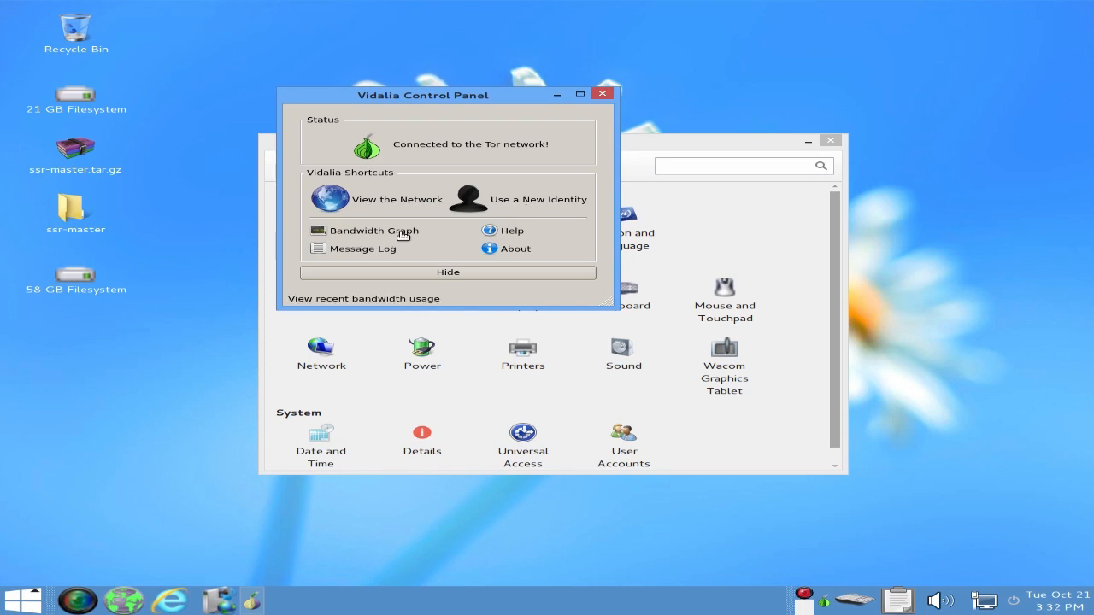
# Step: Show the Tor bandwidth usage graph from Vidalia, then close the graph window
pyautogui.click(371, 231)
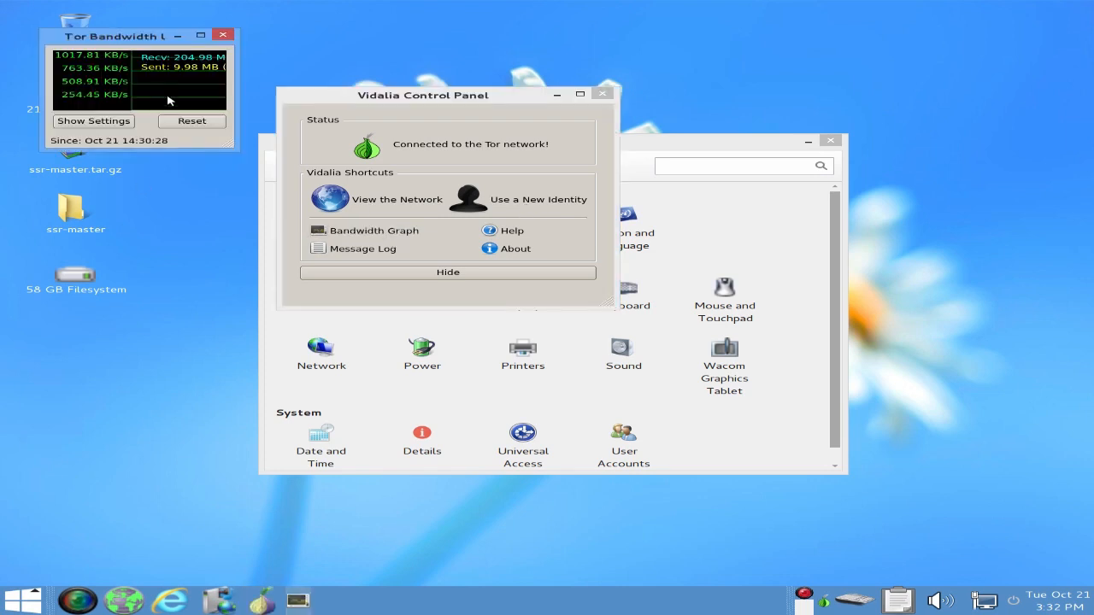
pyautogui.moveTo(207, 99)
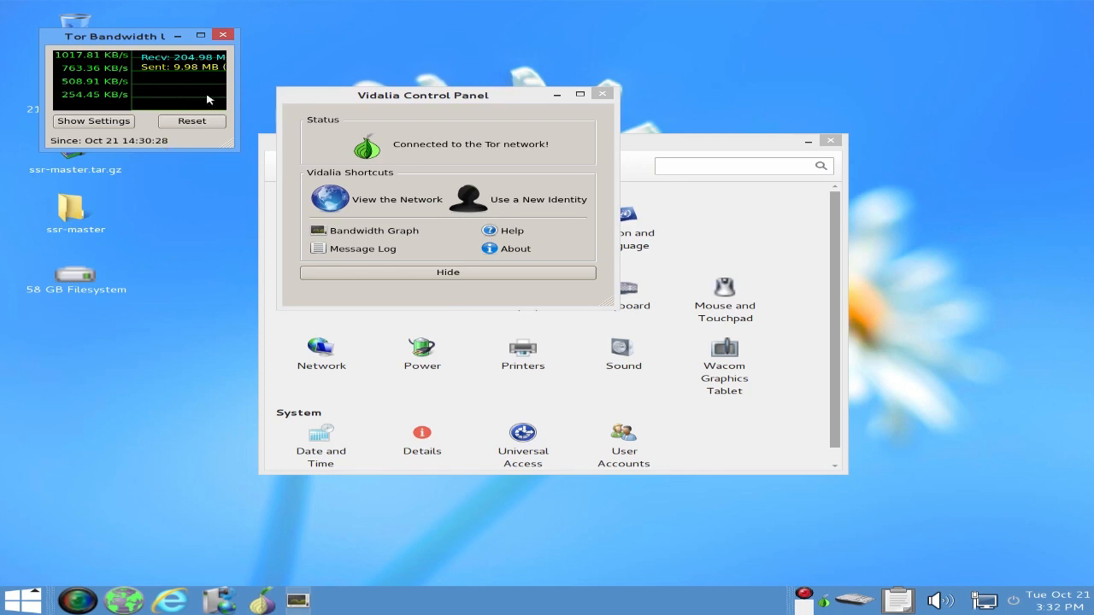
pyautogui.click(220, 32)
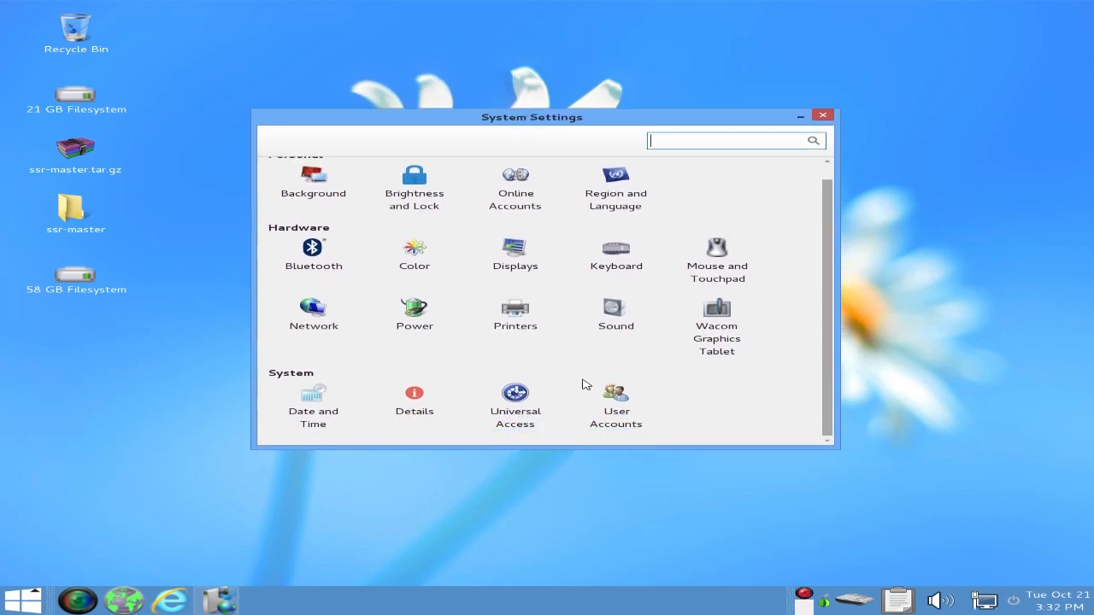
pyautogui.moveTo(749, 335)
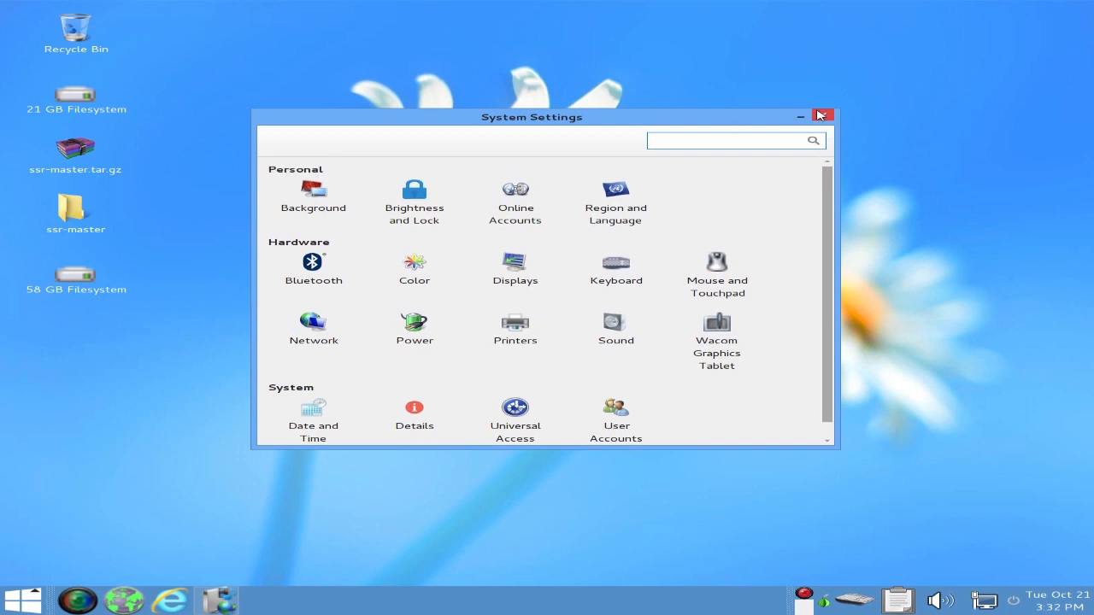
# Step: Launch the Unsafe Browser from the taskbar, showing the Wikipedia article on Tor
pyautogui.click(822, 114)
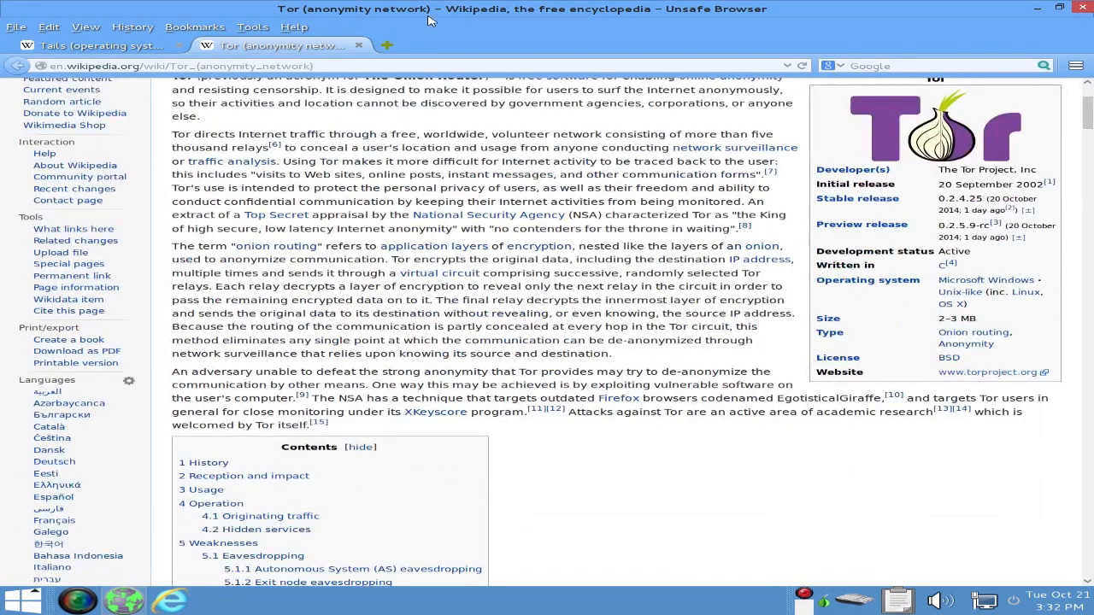
# Step: Close the Unsafe Browser window to return to the bare desktop
pyautogui.click(393, 44)
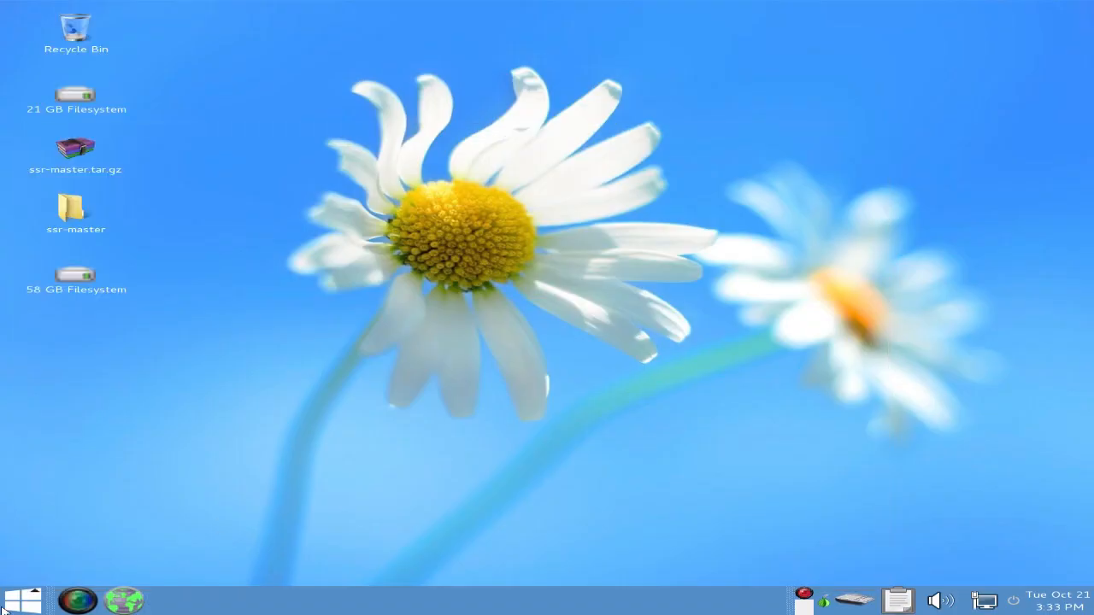
# Step: Show the applications menu with the Debian Live user's Available, Busy and System Settings options
pyautogui.click(18, 608)
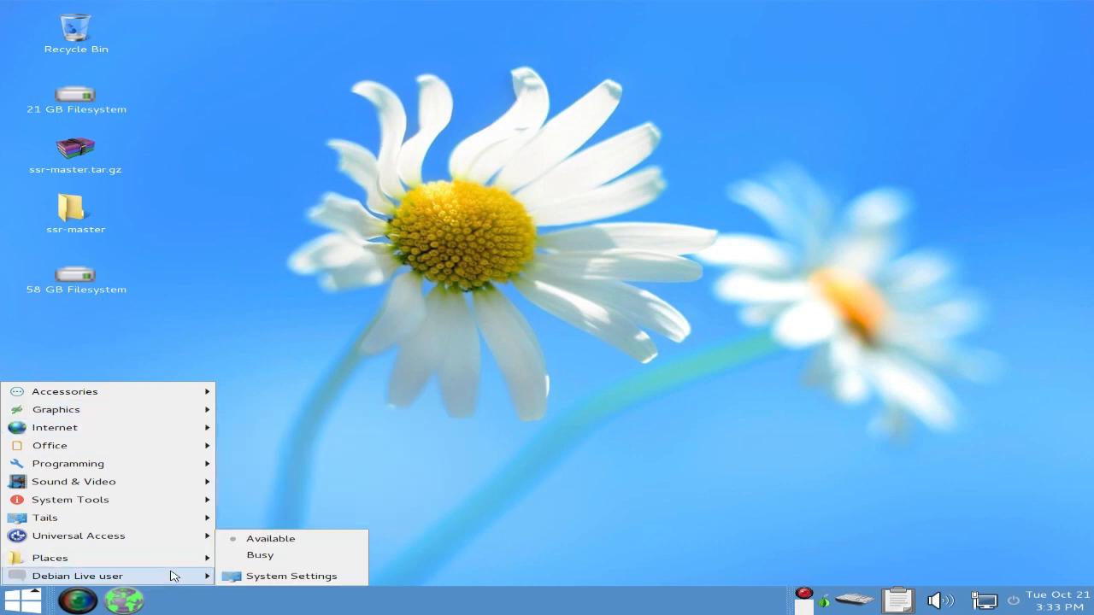
pyautogui.moveTo(77, 598)
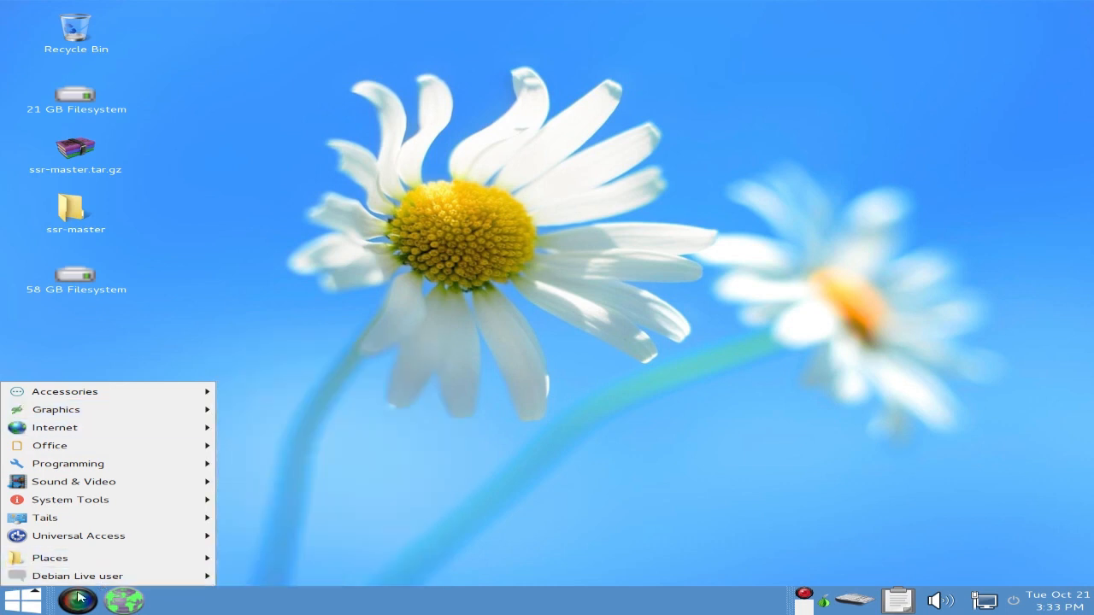